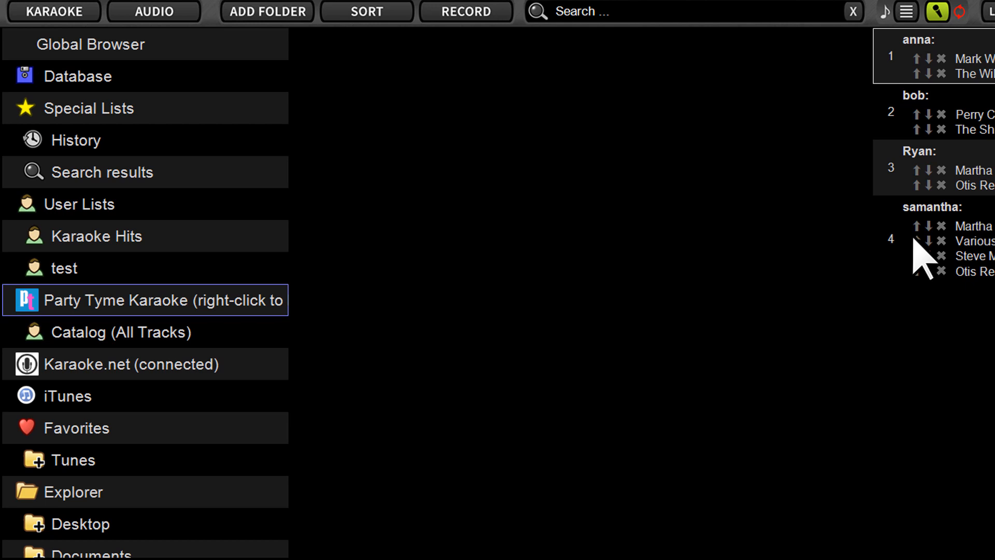
pyautogui.moveTo(851, 359)
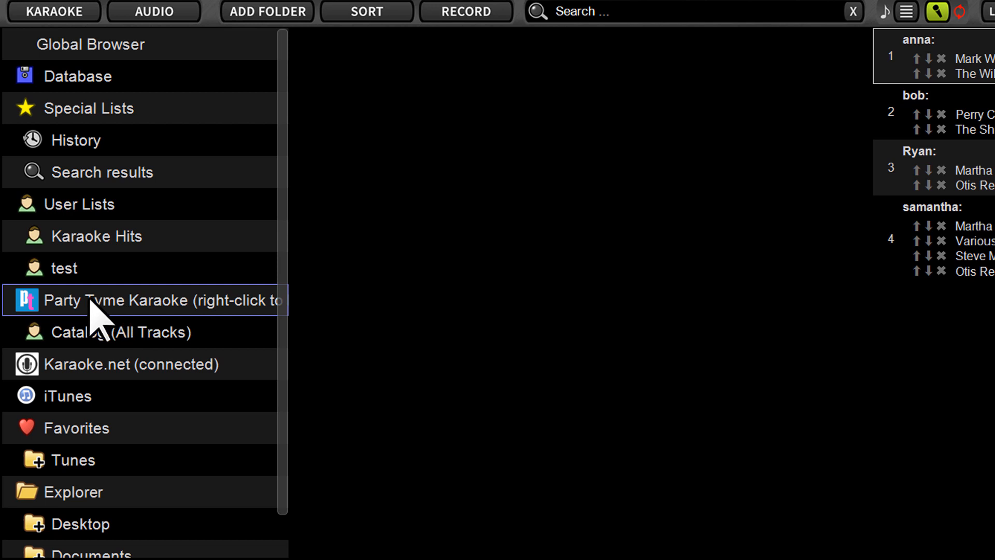
pyautogui.moveTo(130, 323)
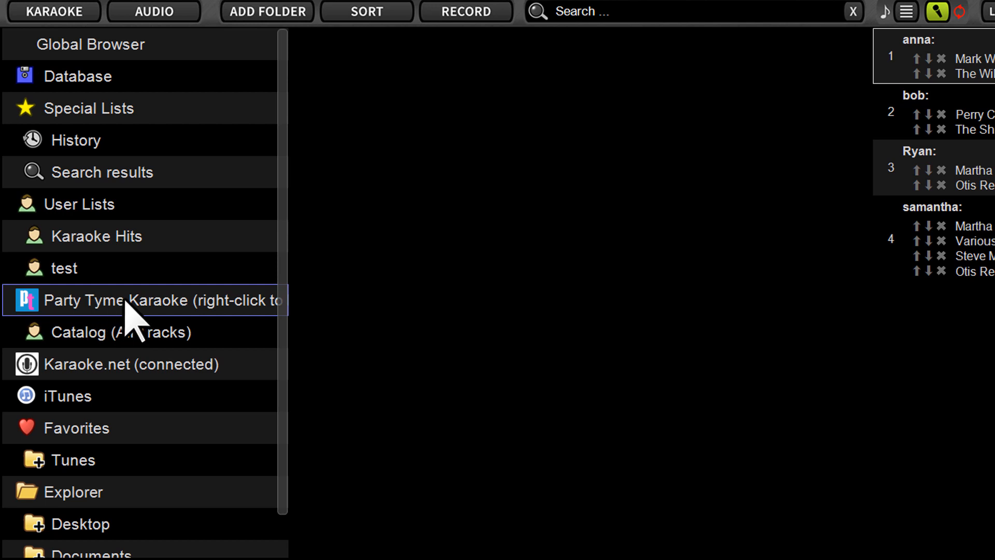
pyautogui.moveTo(235, 341)
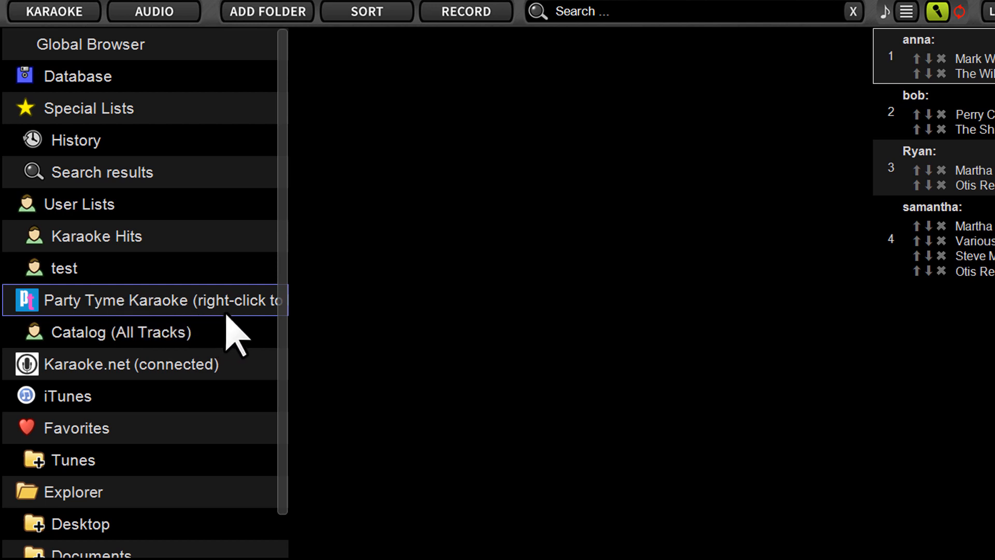
# Step: From Party Tyme Karaoke's Log in/out prompt, open the Create Account form
pyautogui.rightClick(158, 300)
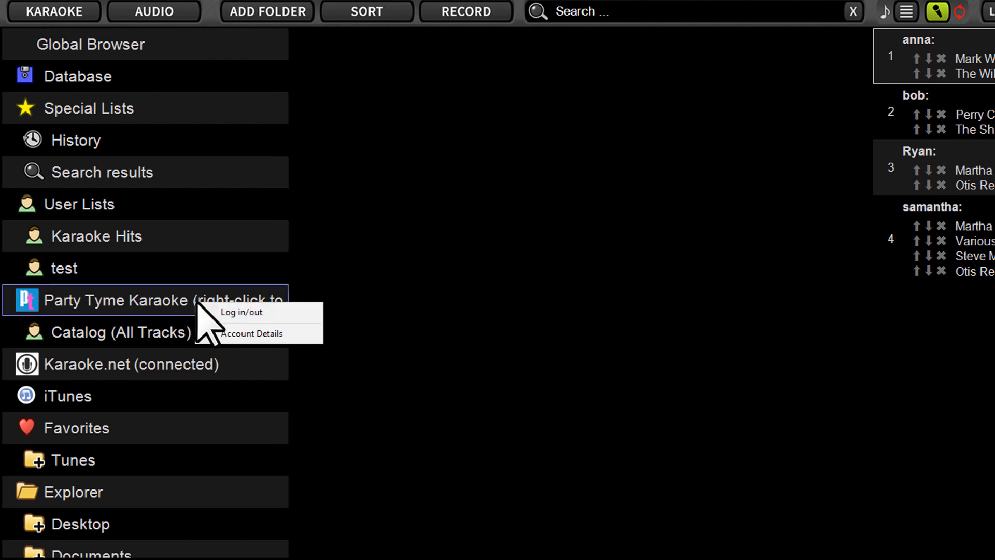
pyautogui.click(240, 312)
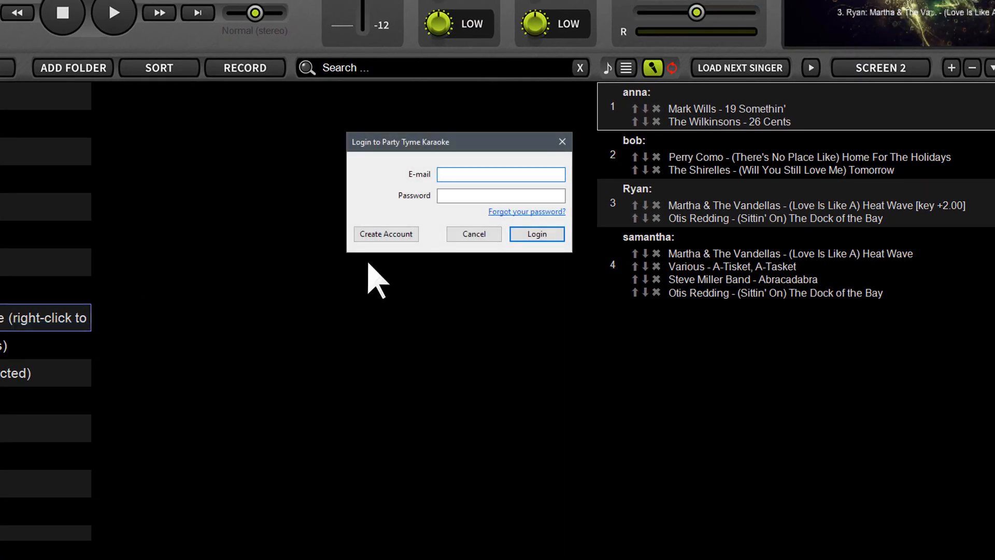
pyautogui.moveTo(450, 162)
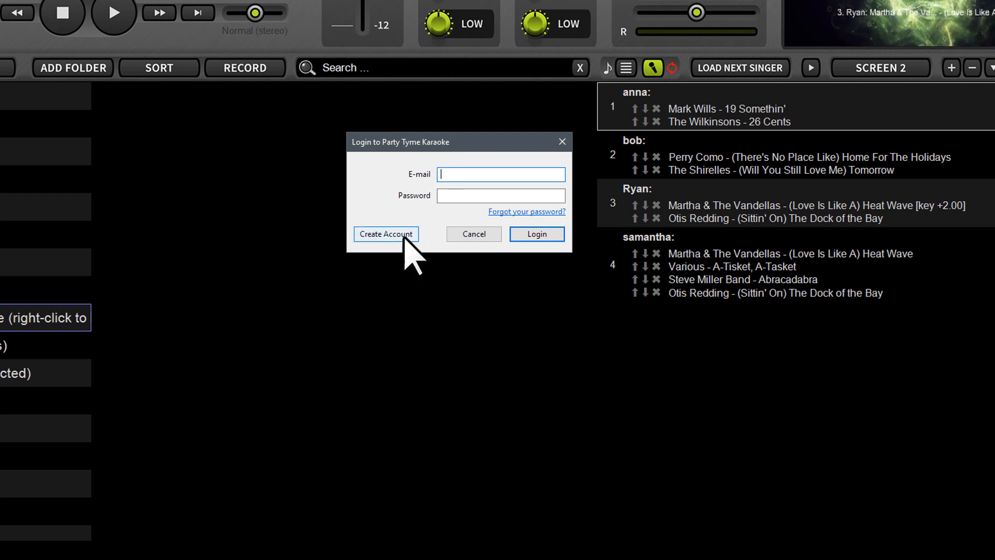
pyautogui.click(472, 234)
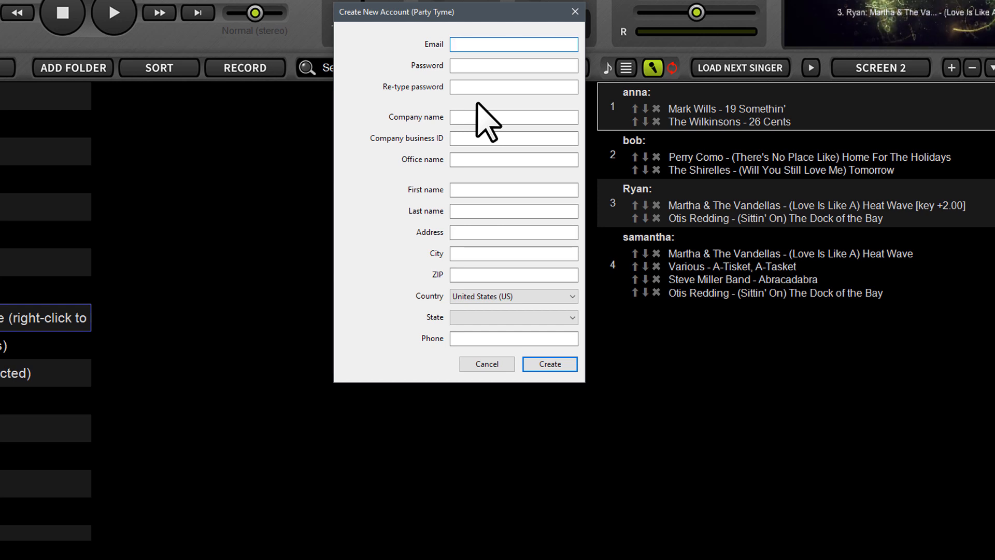
# Step: Cancel the new-account form to get back to the Party Tyme login prompt
pyautogui.click(512, 45)
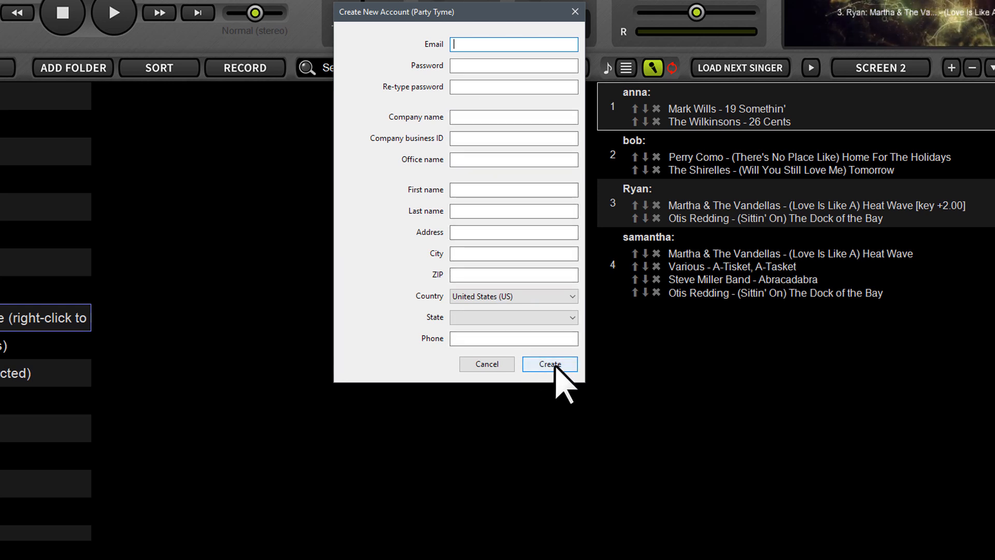
pyautogui.click(548, 363)
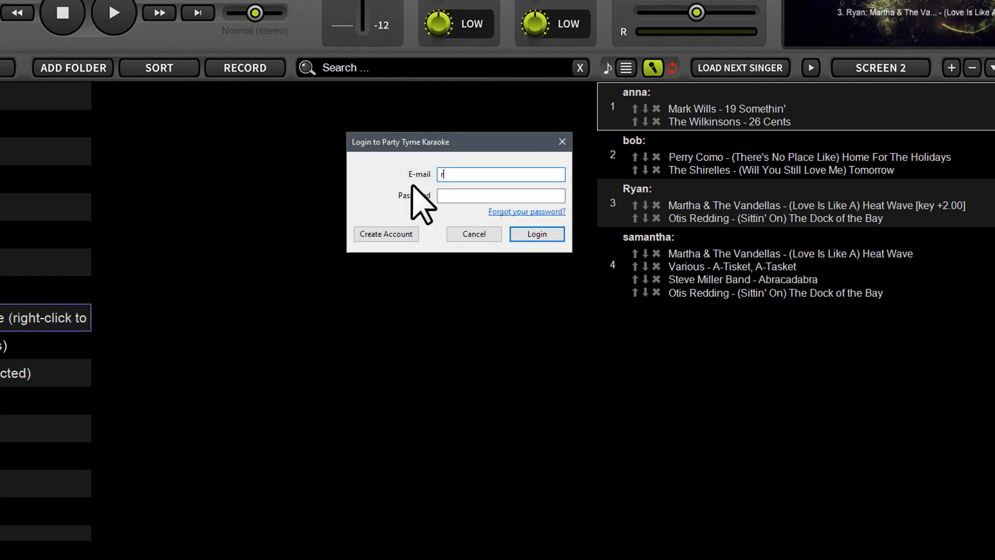
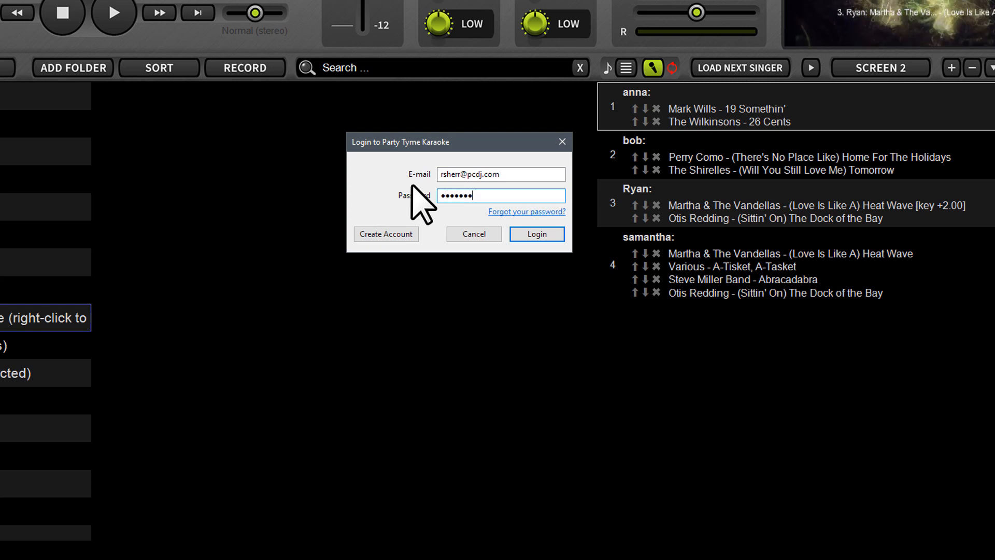
pyautogui.click(536, 234)
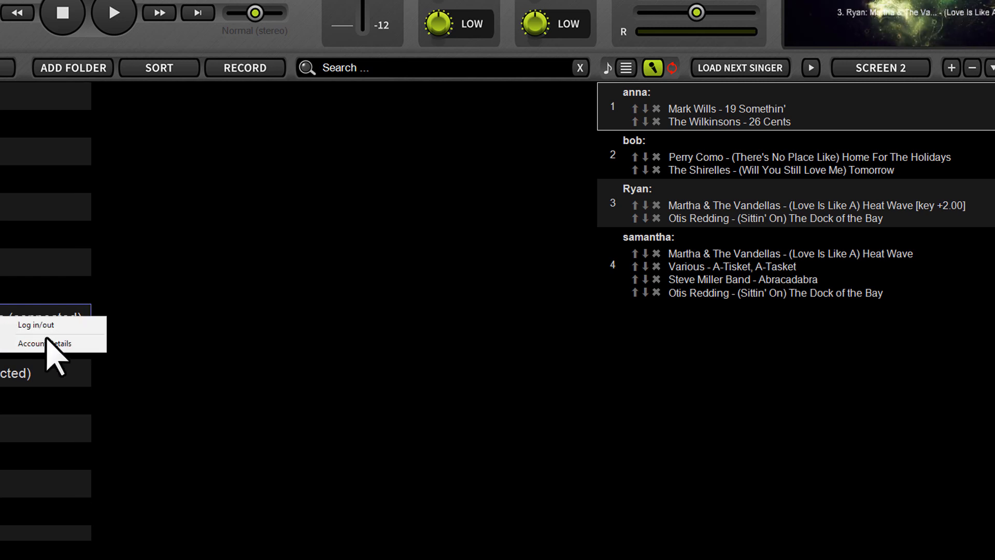
# Step: Show the logged-in account's company and name details from the Party Tyme menu
pyautogui.click(44, 342)
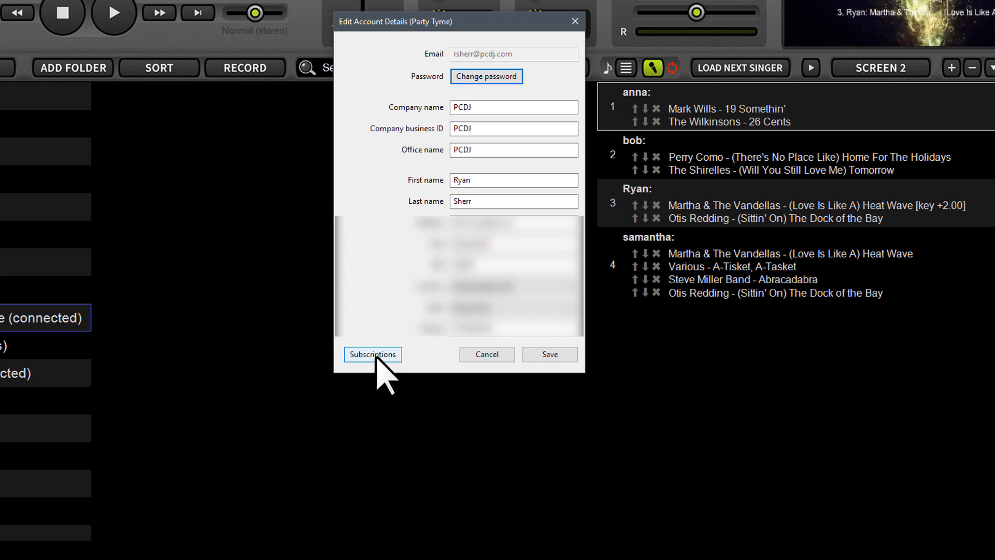
# Step: Open Subscriptions and select the $99.99 monthly Party Tyme Karaoke Pro plan
pyautogui.click(373, 354)
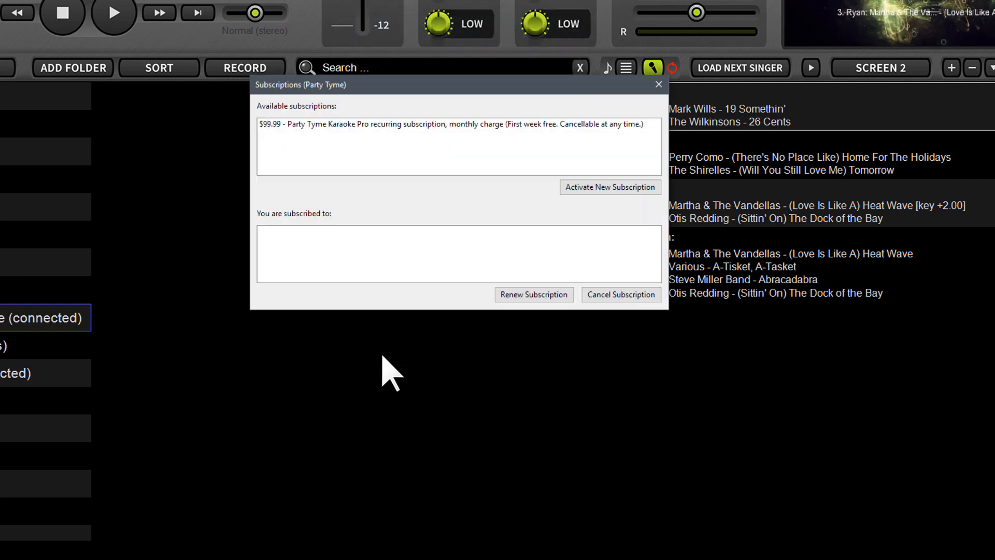
pyautogui.moveTo(400, 155)
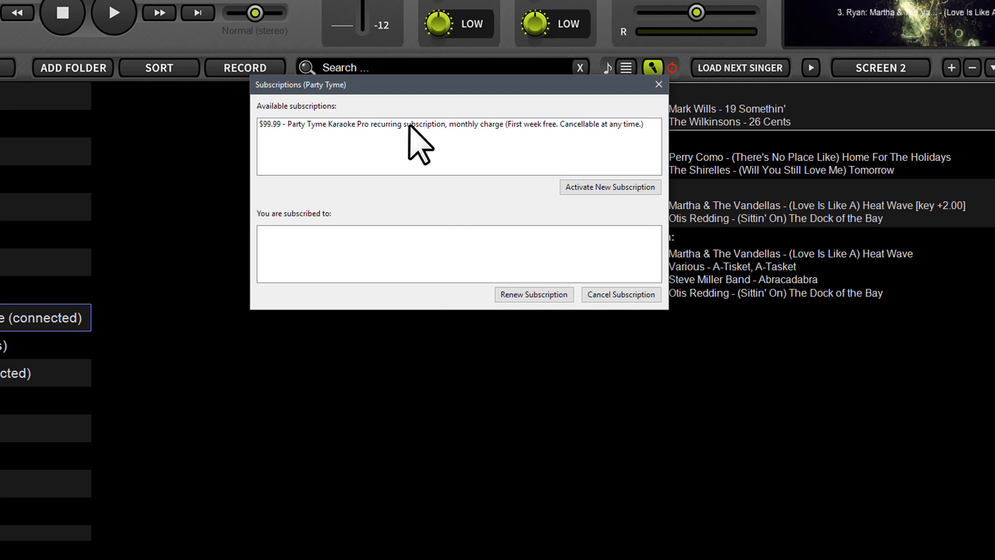
pyautogui.click(444, 124)
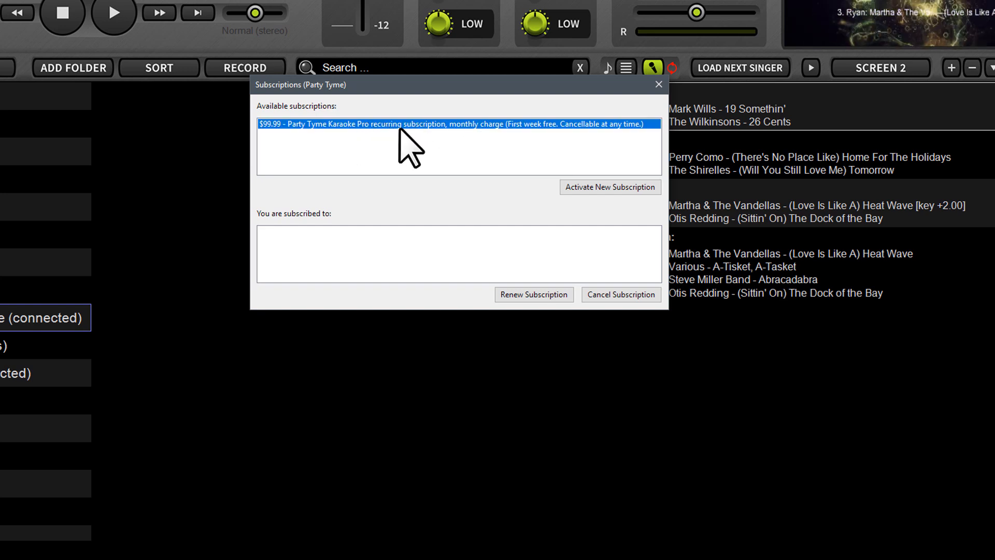
pyautogui.moveTo(482, 171)
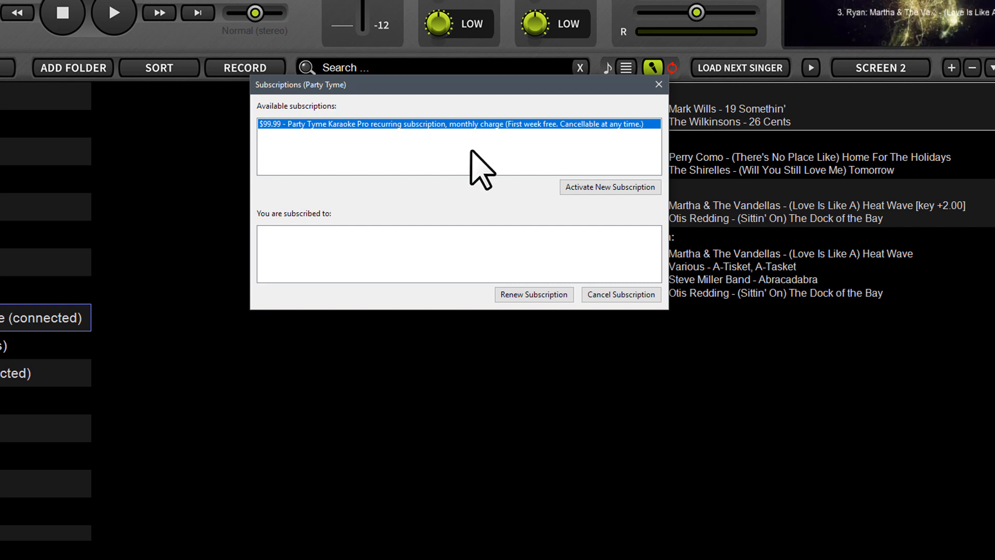
pyautogui.moveTo(526, 146)
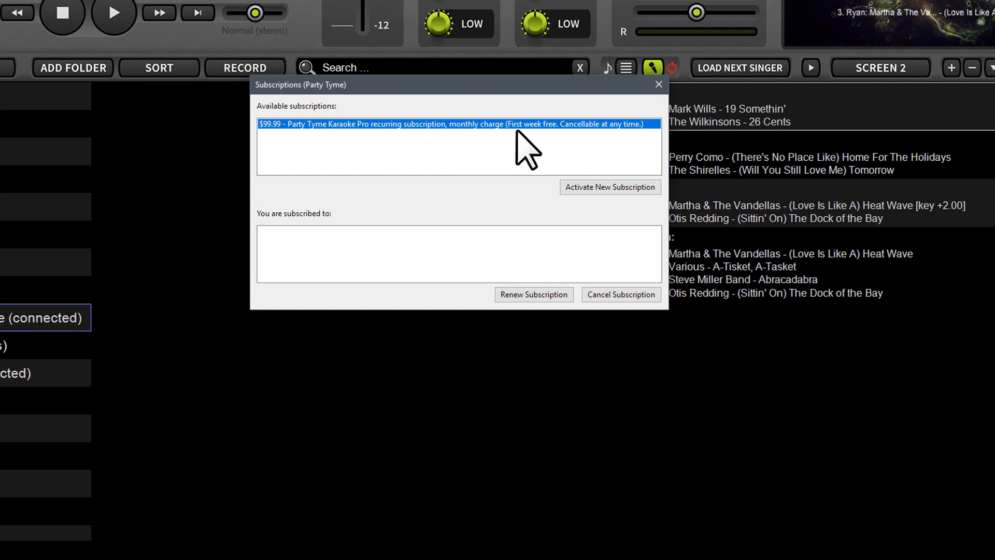
pyautogui.moveTo(483, 152)
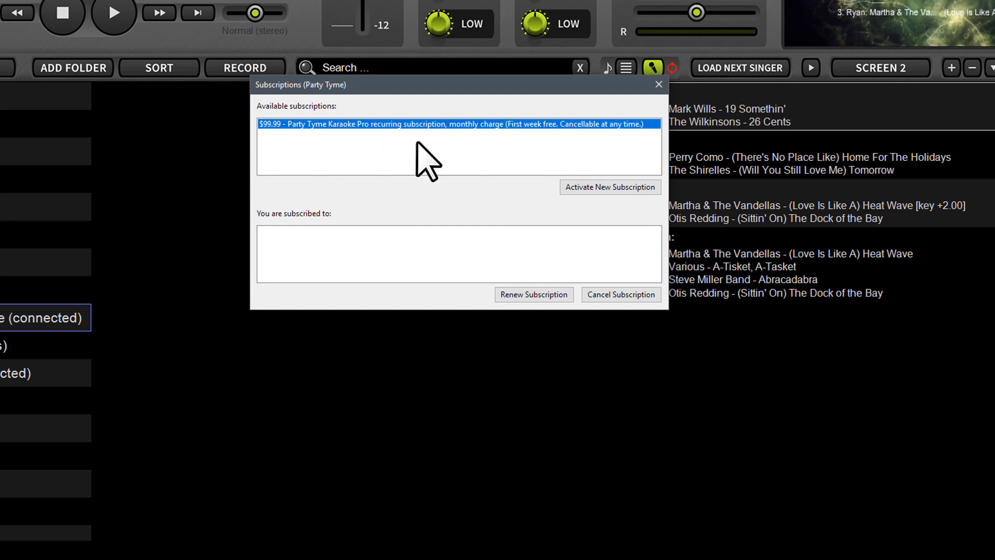
pyautogui.moveTo(383, 161)
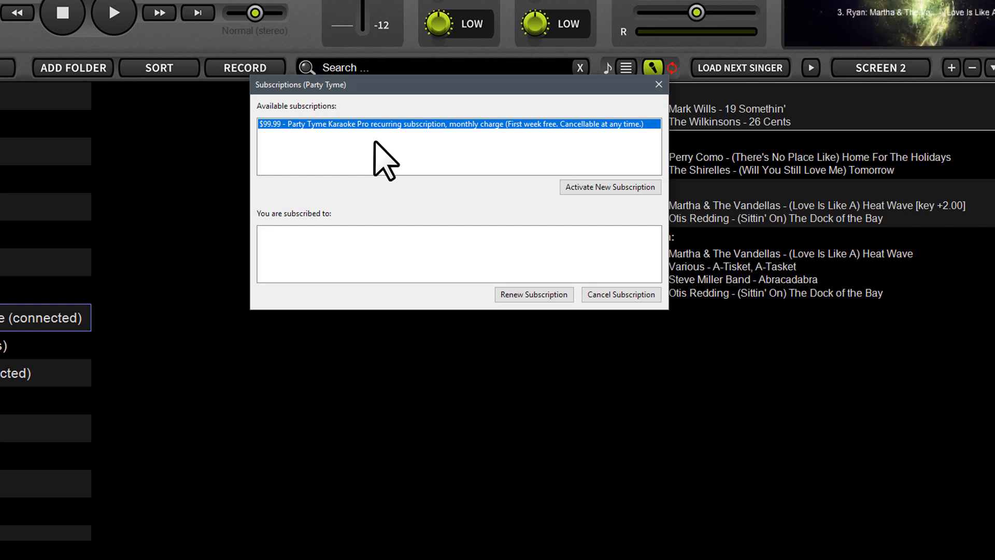
pyautogui.moveTo(396, 153)
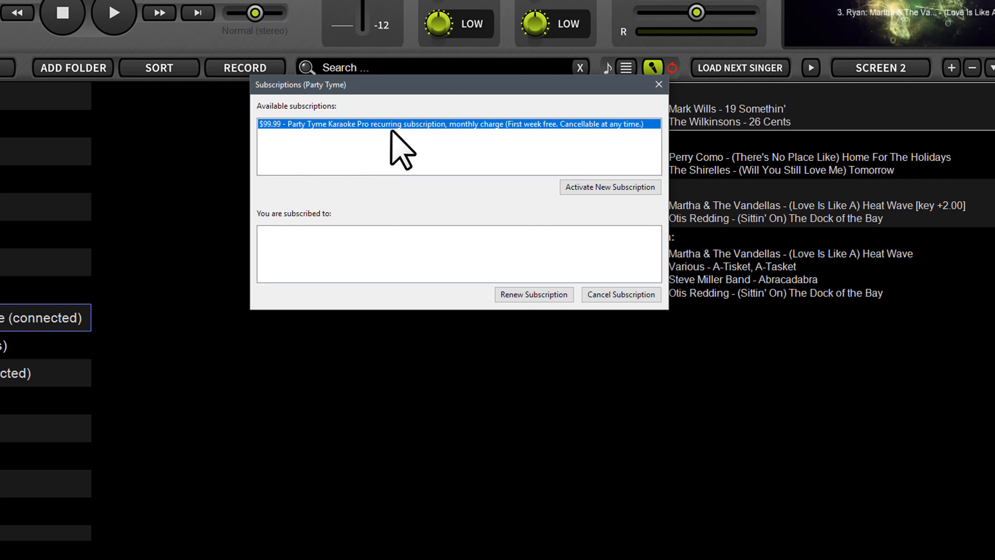
pyautogui.moveTo(447, 136)
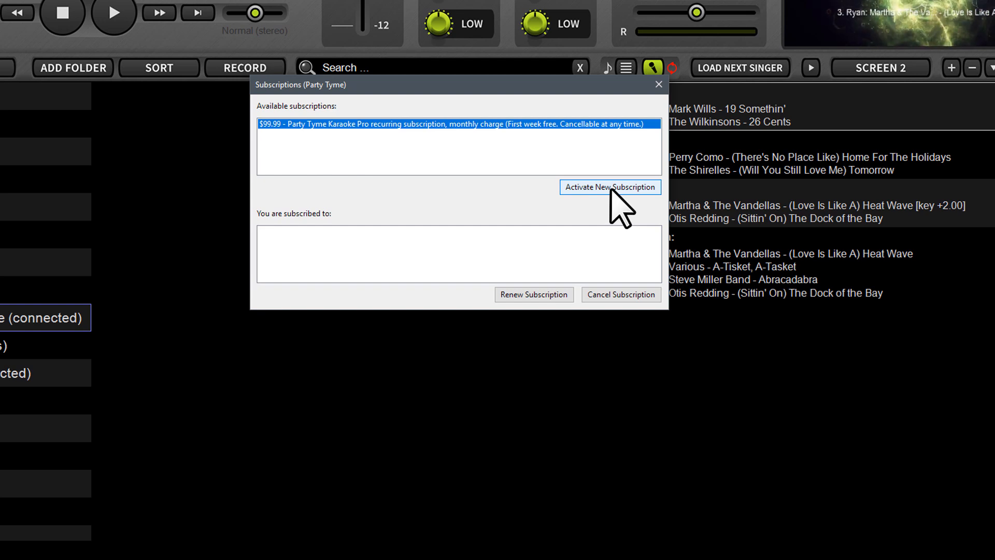
# Step: Begin activating the Pro plan, then cancel the credit card details form
pyautogui.click(609, 187)
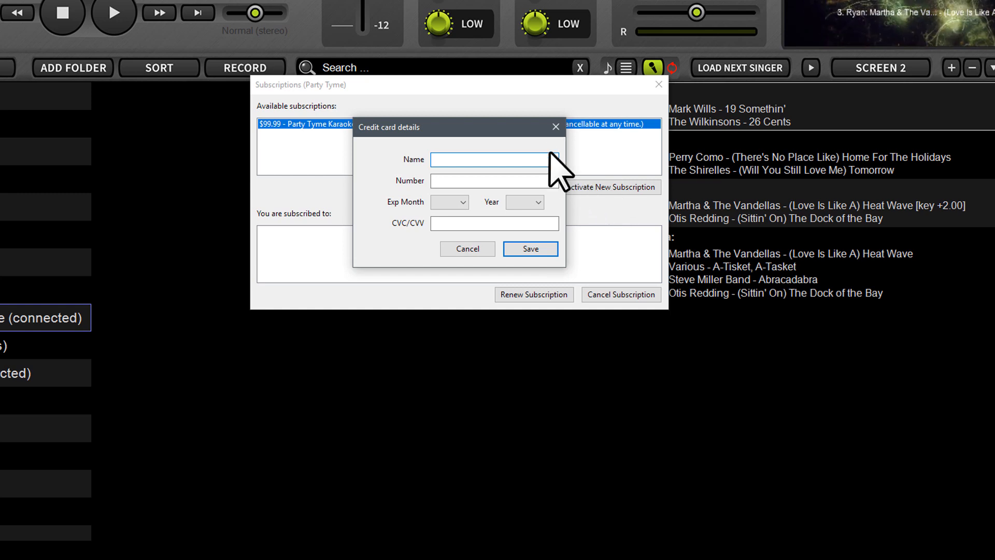
pyautogui.click(467, 249)
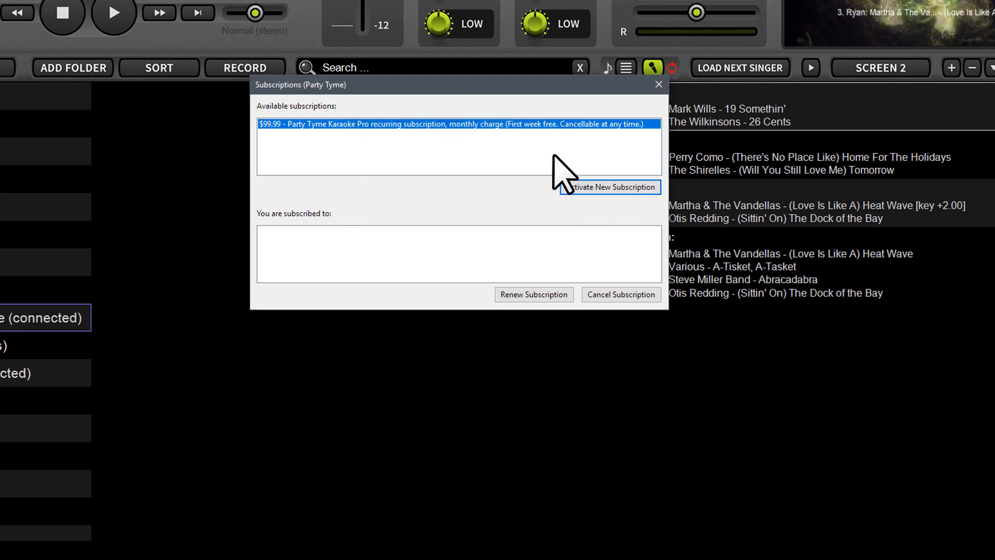
pyautogui.moveTo(554, 247)
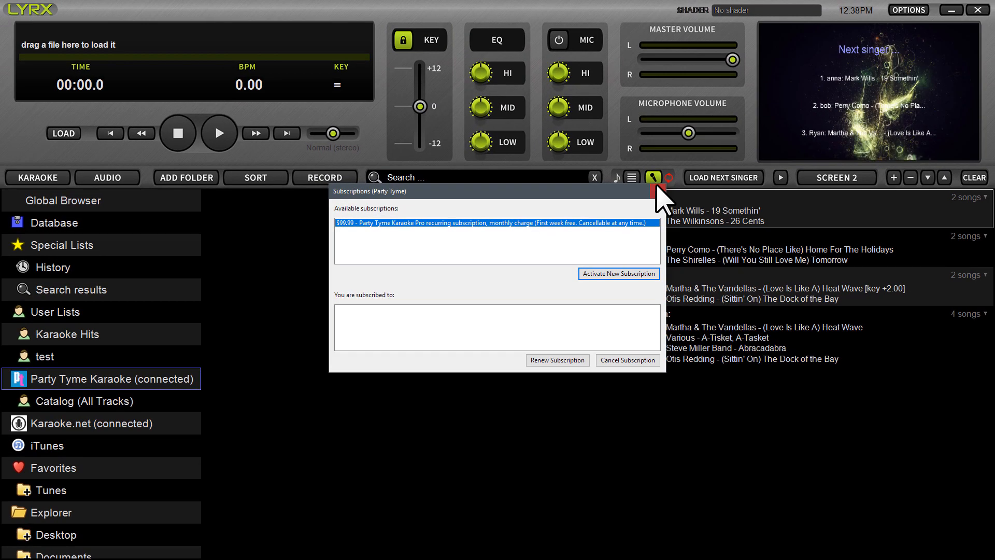
# Step: Close the Subscriptions (Party Tyme) window to return to the main screen
pyautogui.click(657, 189)
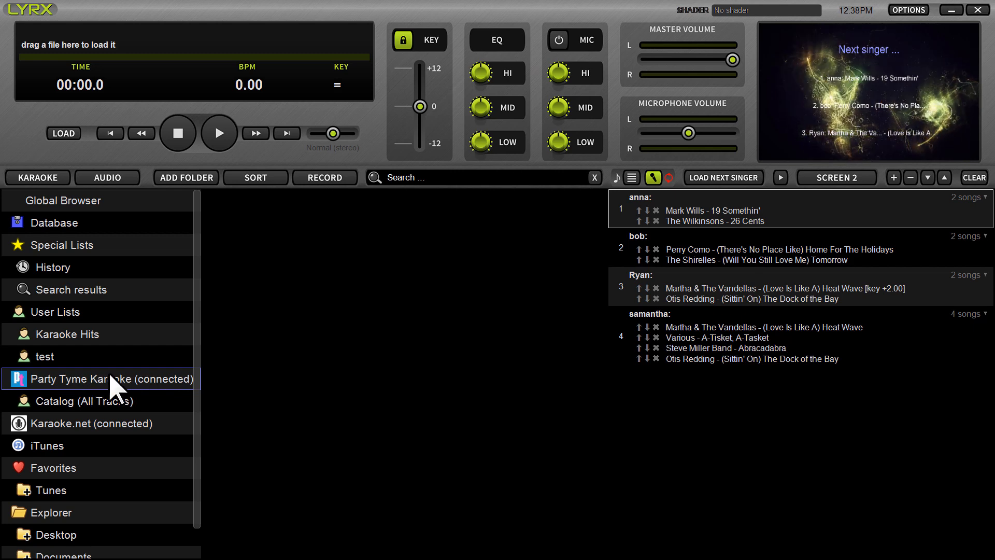
pyautogui.moveTo(131, 390)
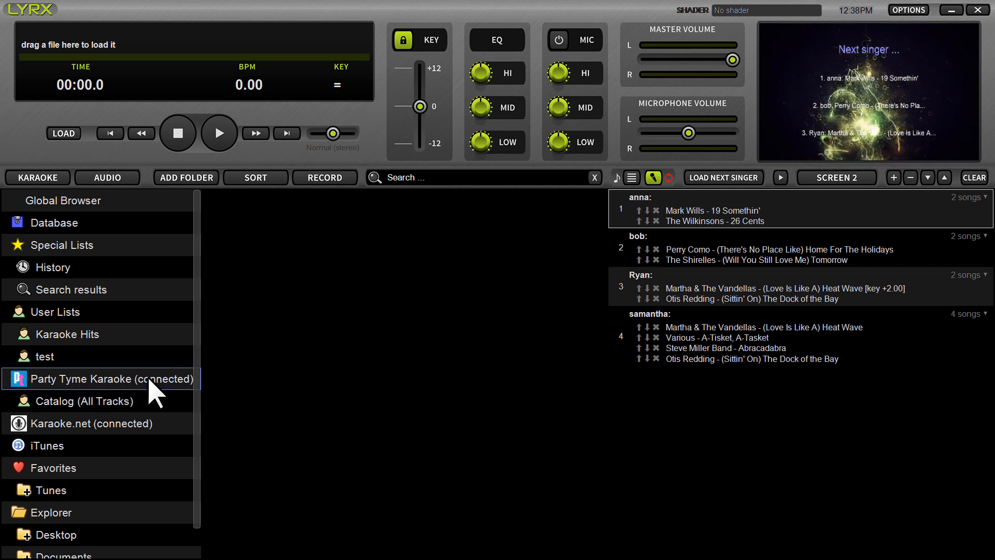
pyautogui.moveTo(110, 410)
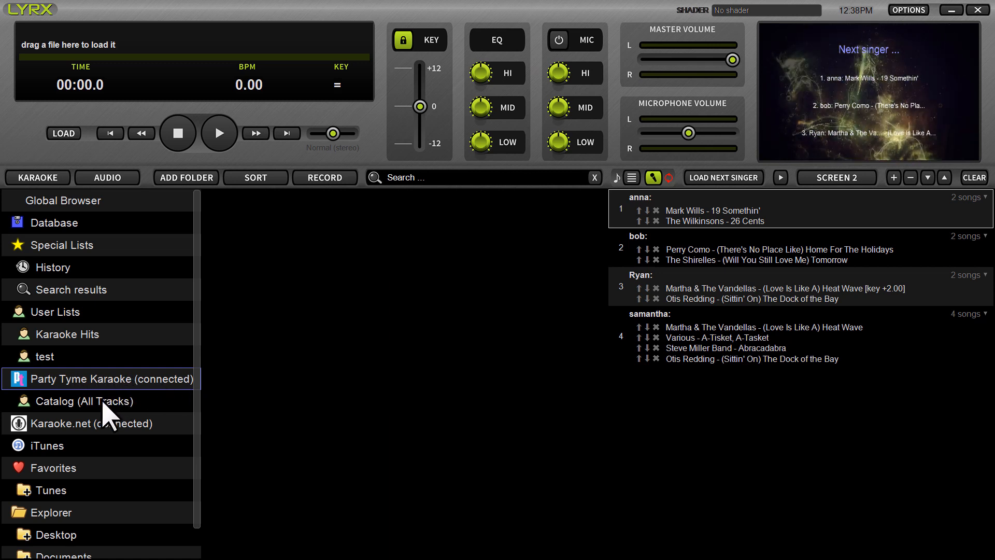
# Step: List Catalog (All Tracks) under Party Tyme Karaoke and select a track near the top
pyautogui.click(82, 401)
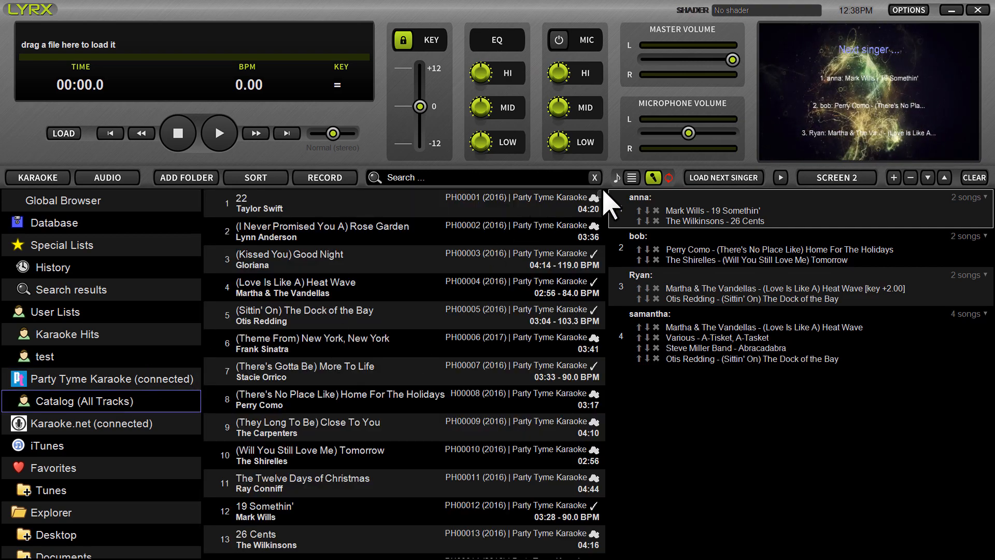
pyautogui.scroll(-3)
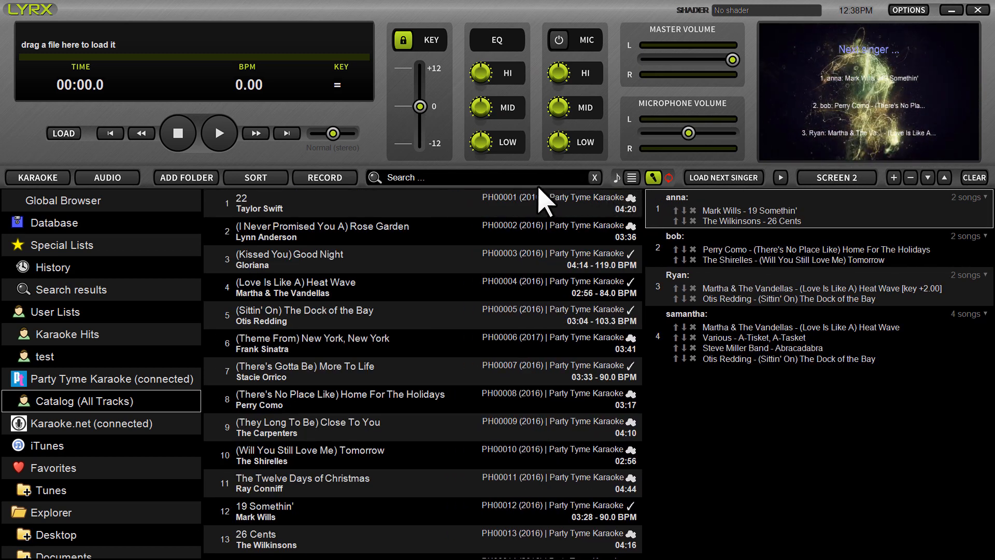
pyautogui.moveTo(438, 229)
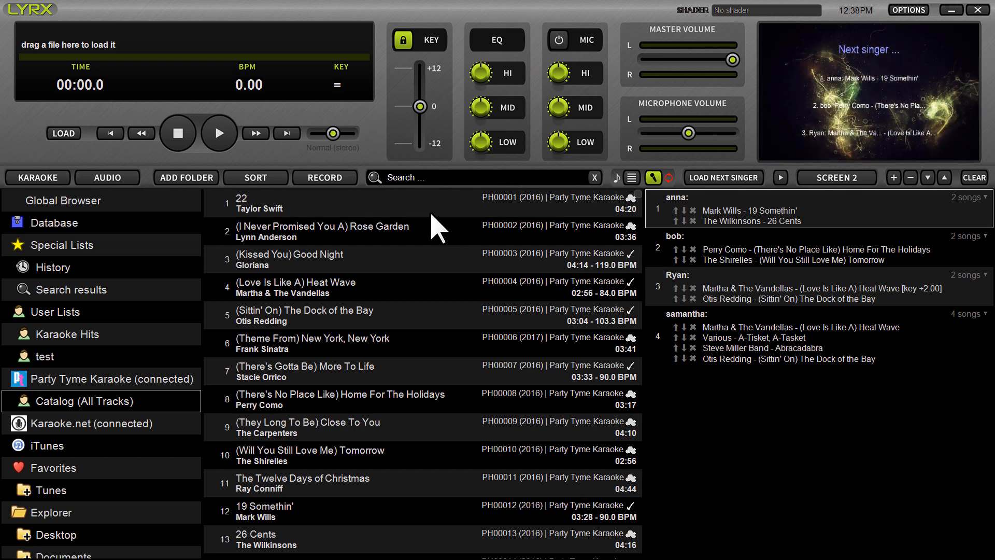
pyautogui.click(419, 203)
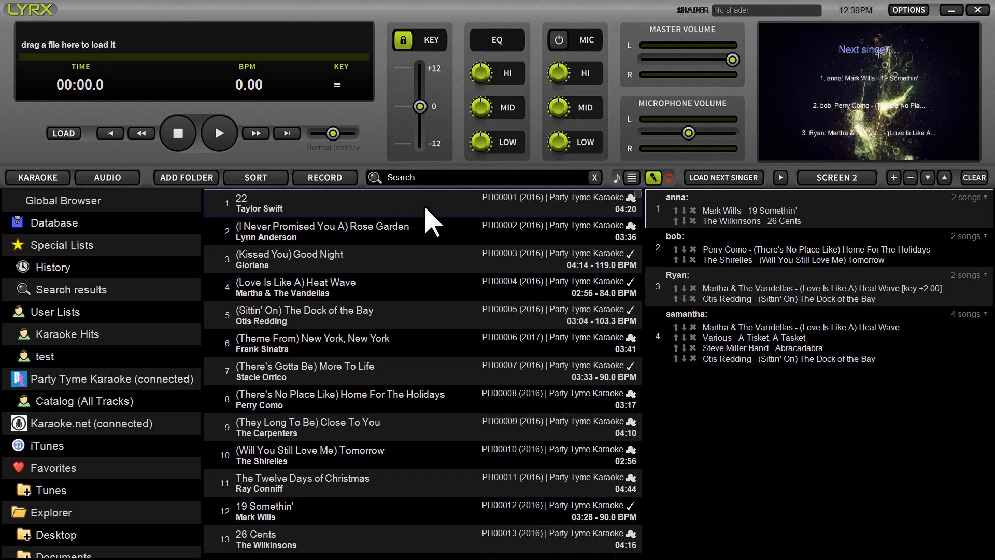
pyautogui.moveTo(421, 218)
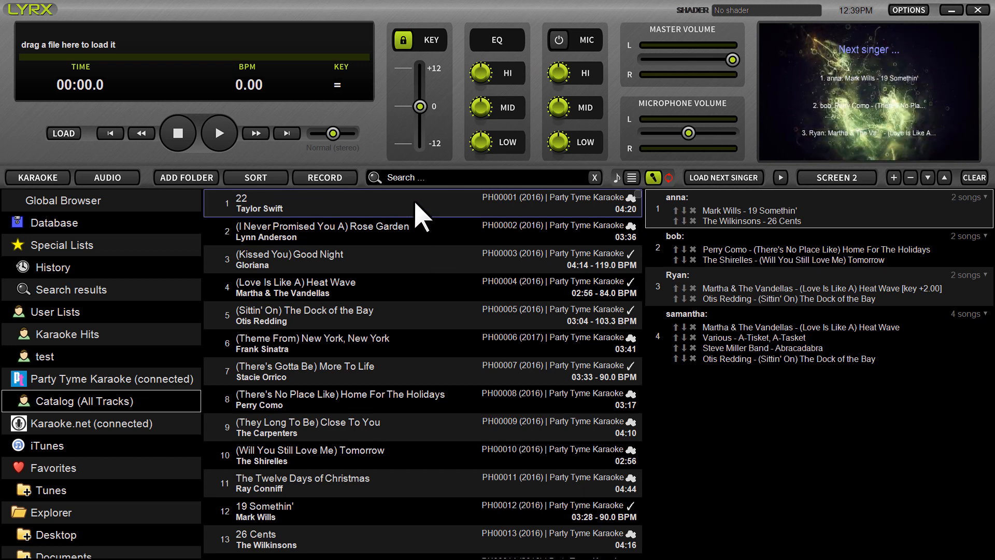
pyautogui.moveTo(370, 248)
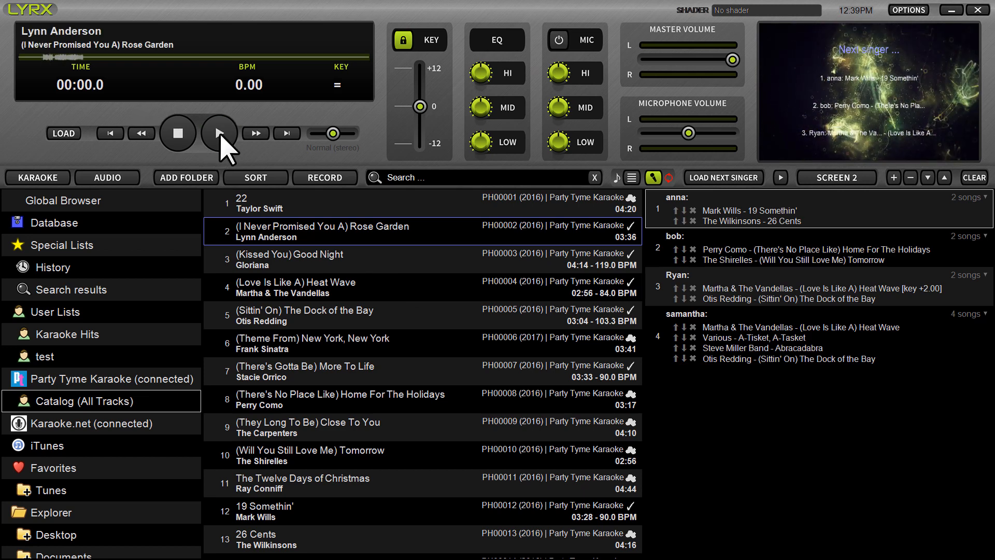
# Step: Play and pause Lynn Anderson's Rose Garden several times in the player
pyautogui.click(218, 133)
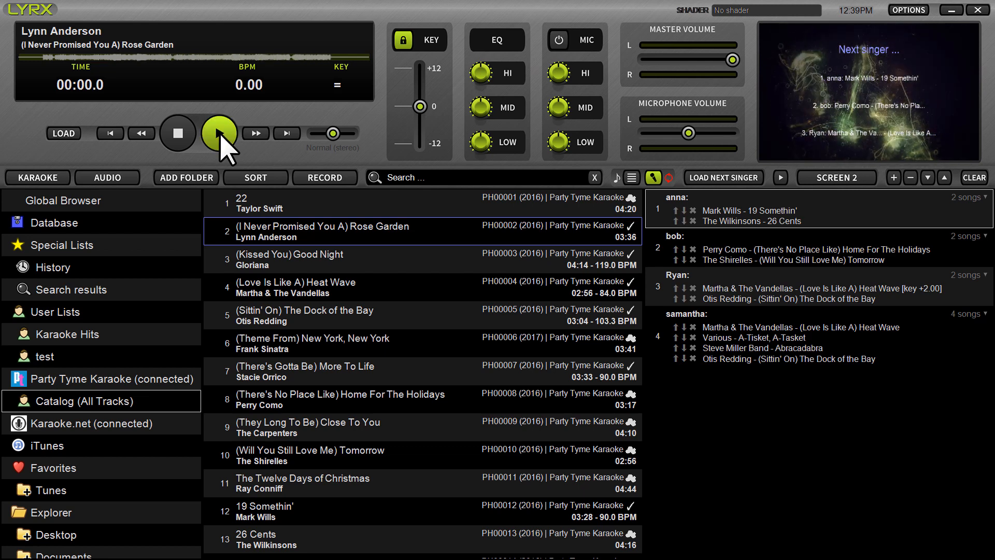
pyautogui.click(219, 133)
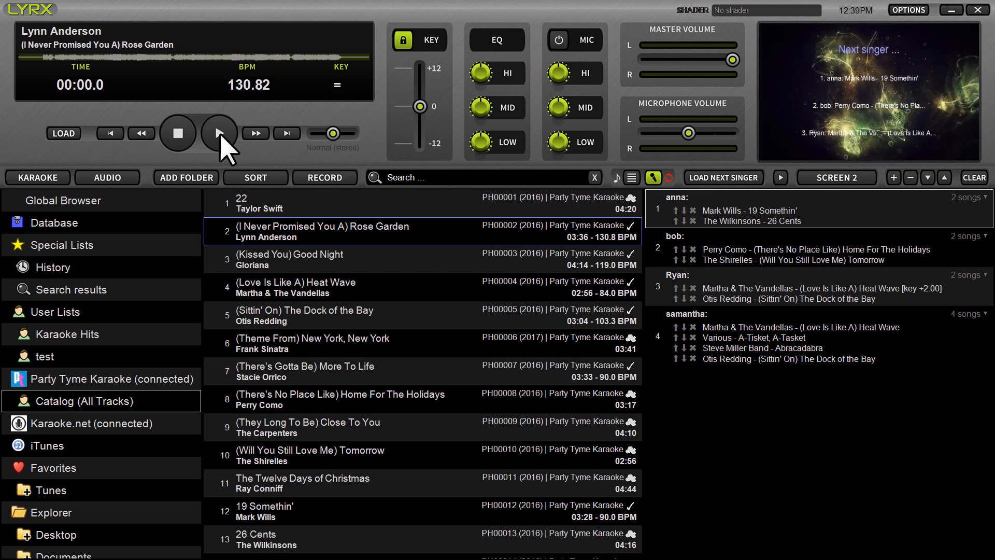
pyautogui.click(218, 134)
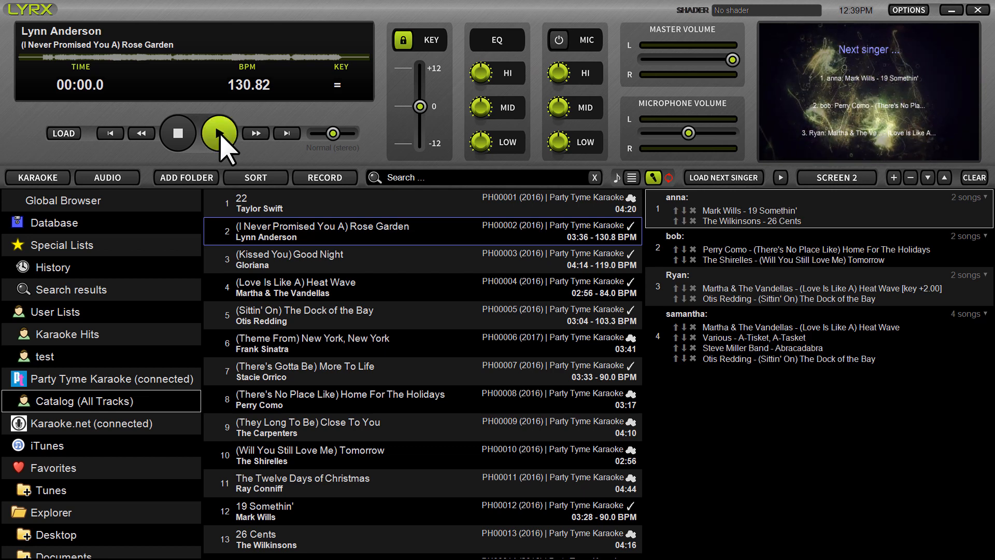
pyautogui.click(219, 134)
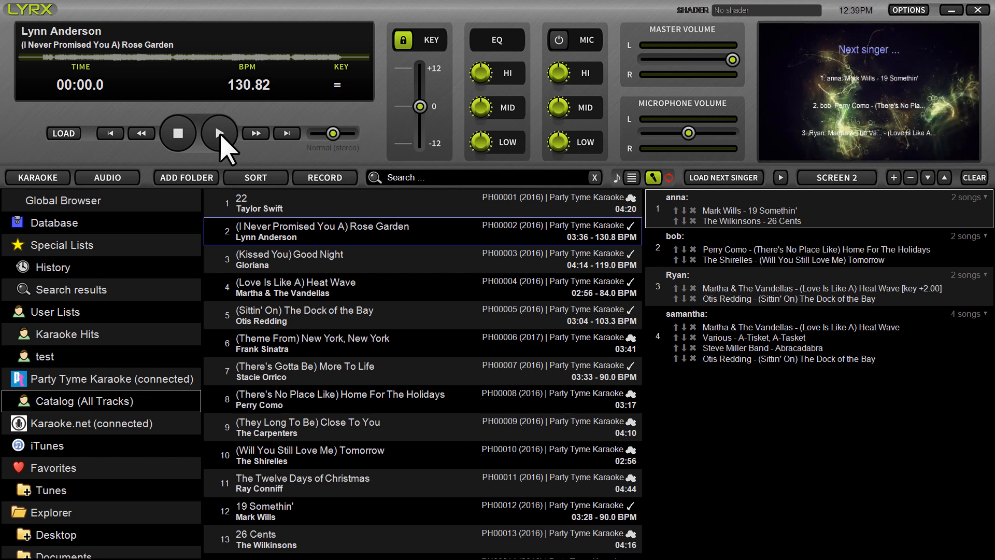
pyautogui.click(219, 133)
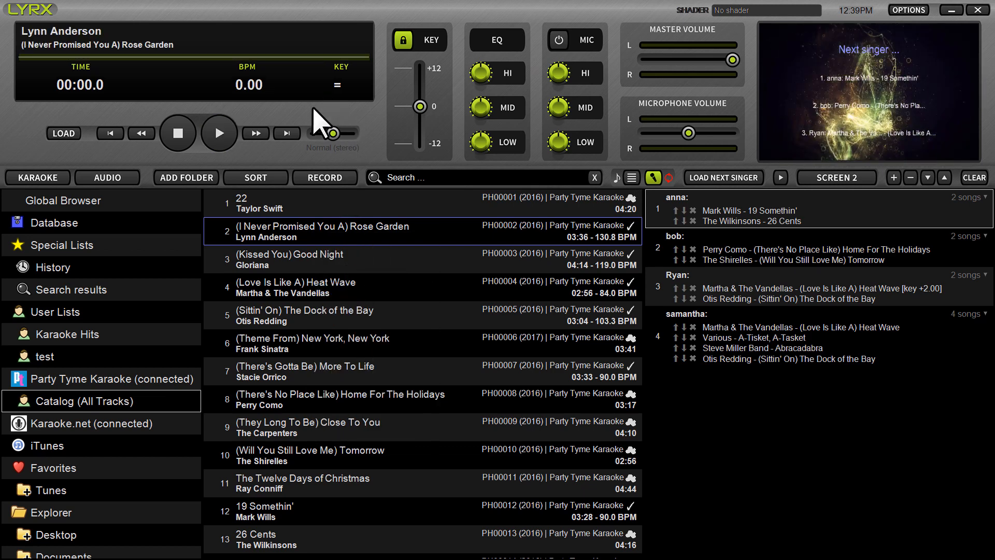
# Step: Play Rose Garden with lyrics, stop it back to 00:00.0, then restart it
pyautogui.click(219, 133)
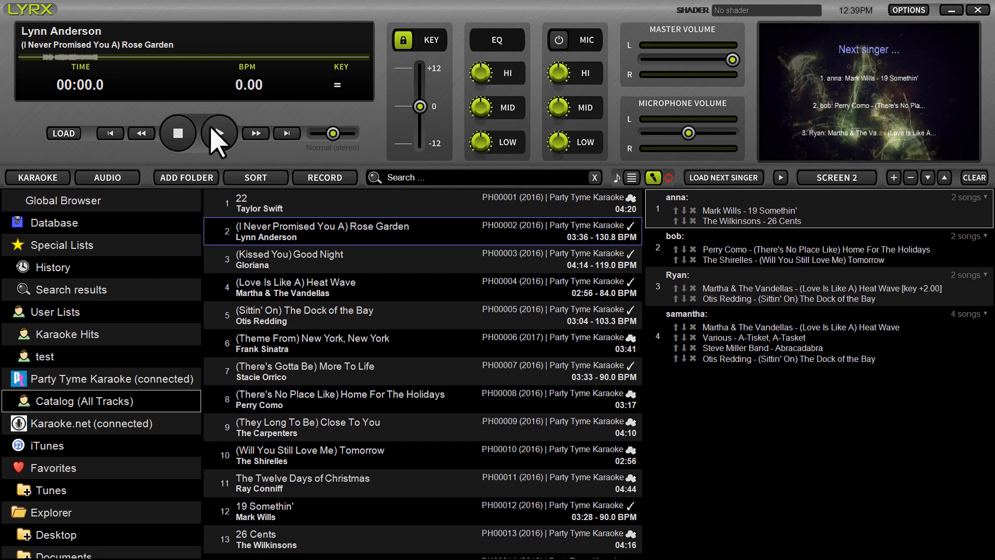
pyautogui.click(218, 134)
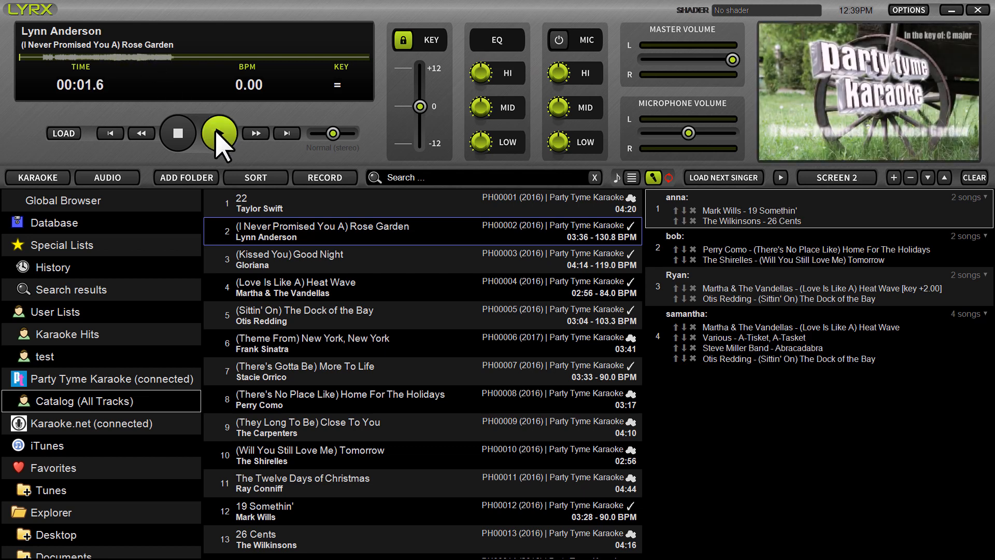
pyautogui.click(220, 133)
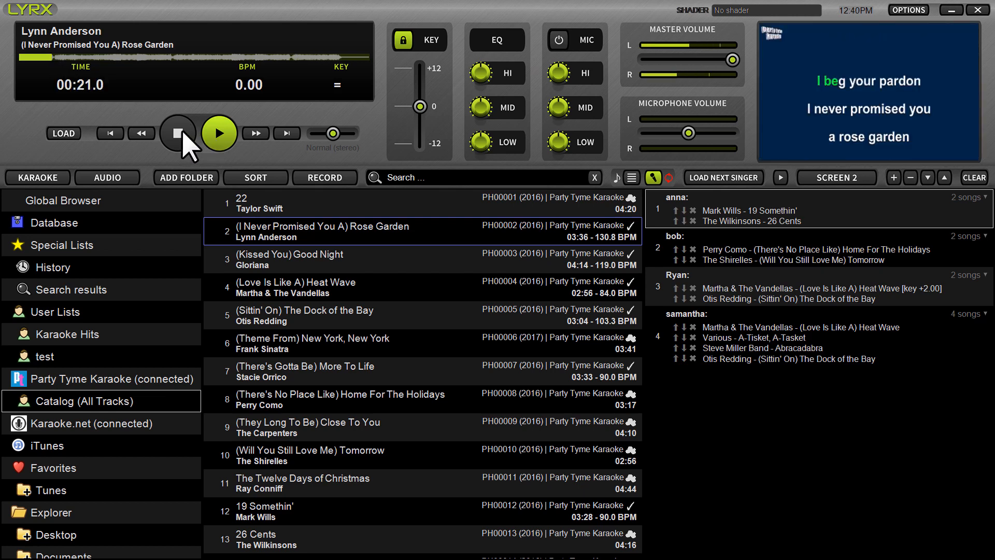
pyautogui.click(177, 132)
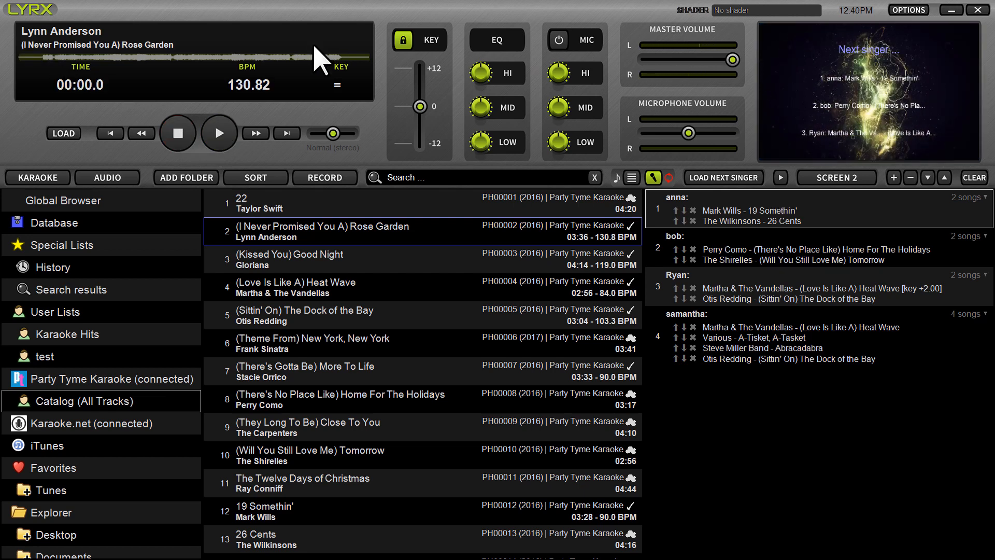
pyautogui.click(218, 133)
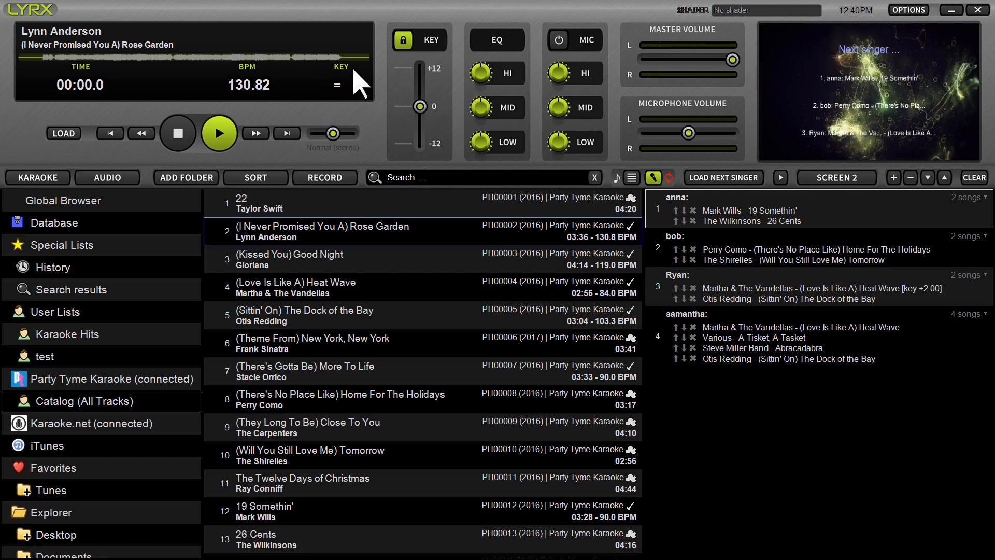
pyautogui.moveTo(876, 118)
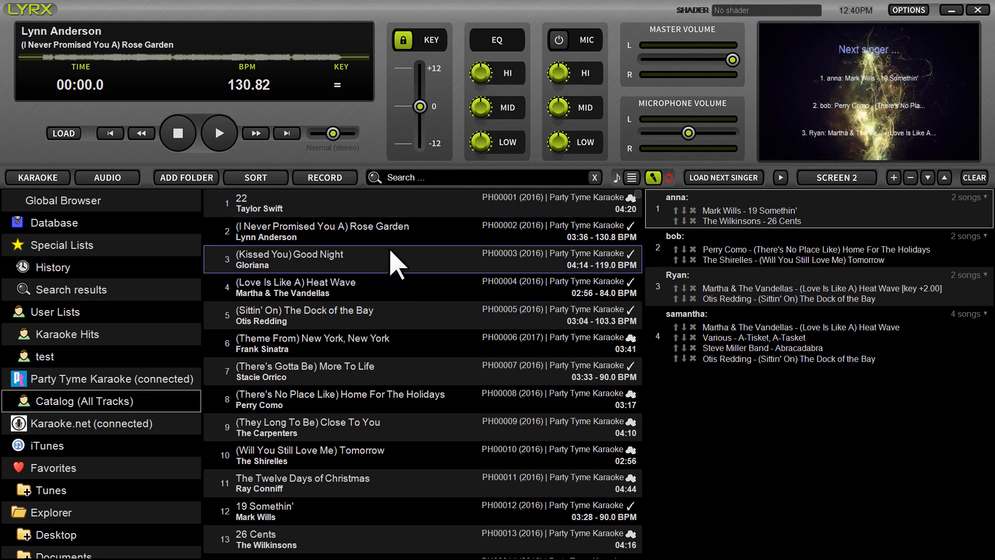
# Step: Download Frank Sinatra's '(Theme From) New York, New York' to Offline tracks
pyautogui.click(219, 133)
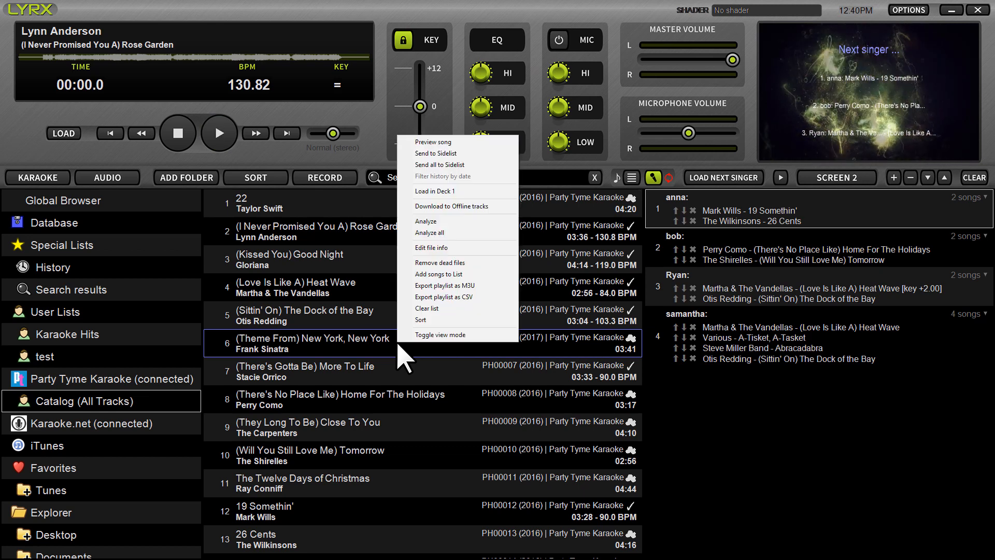
pyautogui.moveTo(458, 206)
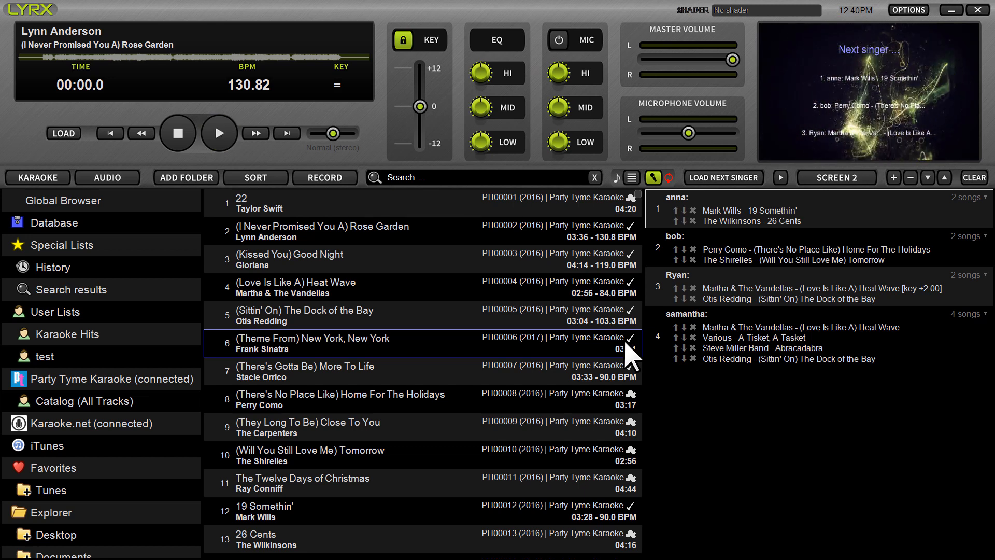
pyautogui.click(219, 133)
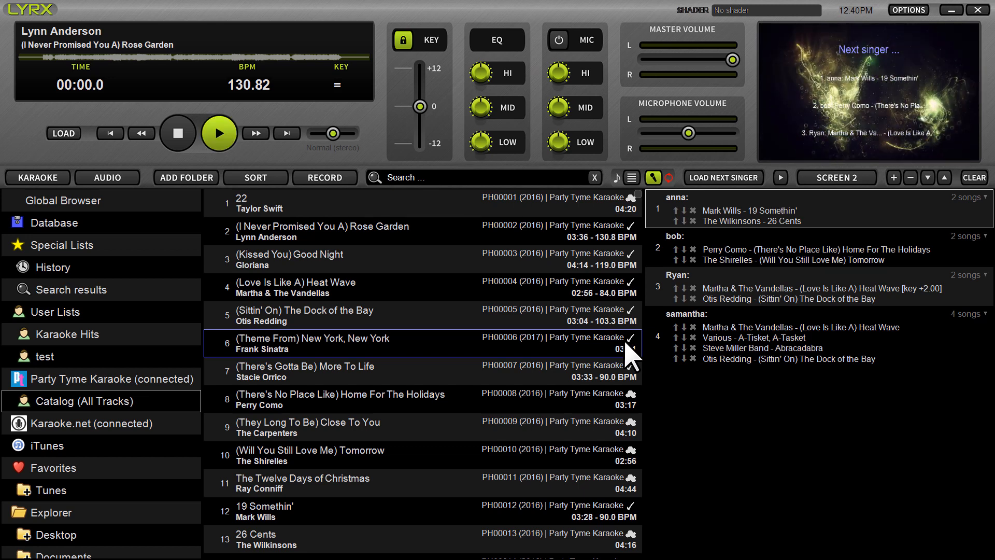
pyautogui.moveTo(627, 263)
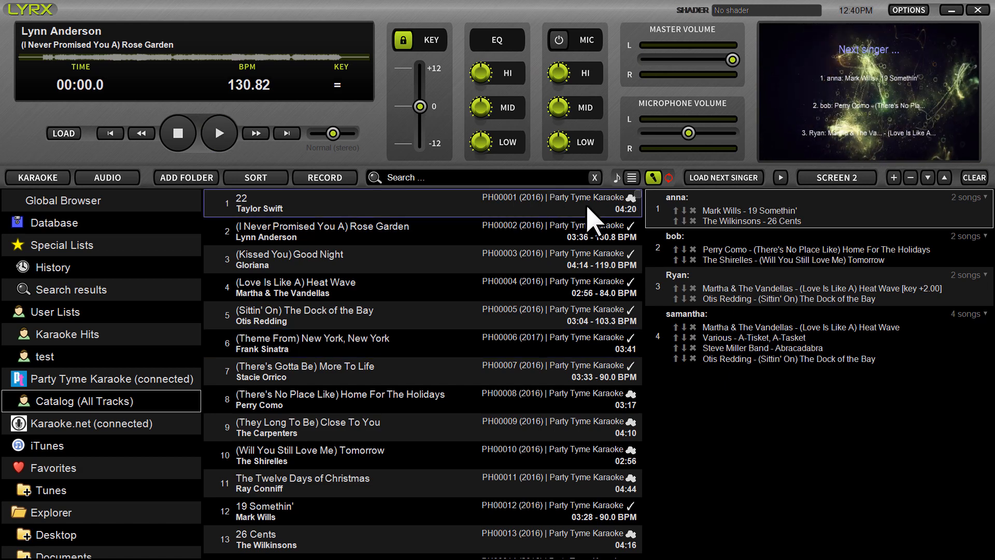
# Step: Download the newest catalog tracks, Rewrite The Stars through Heat of the Moment, to Offline tracks
pyautogui.click(219, 133)
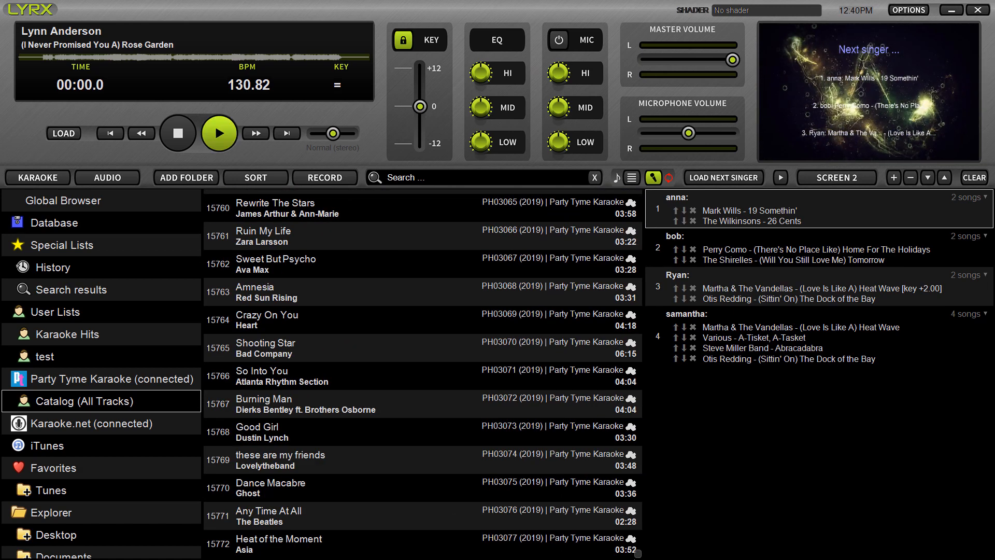
pyautogui.moveTo(479, 511)
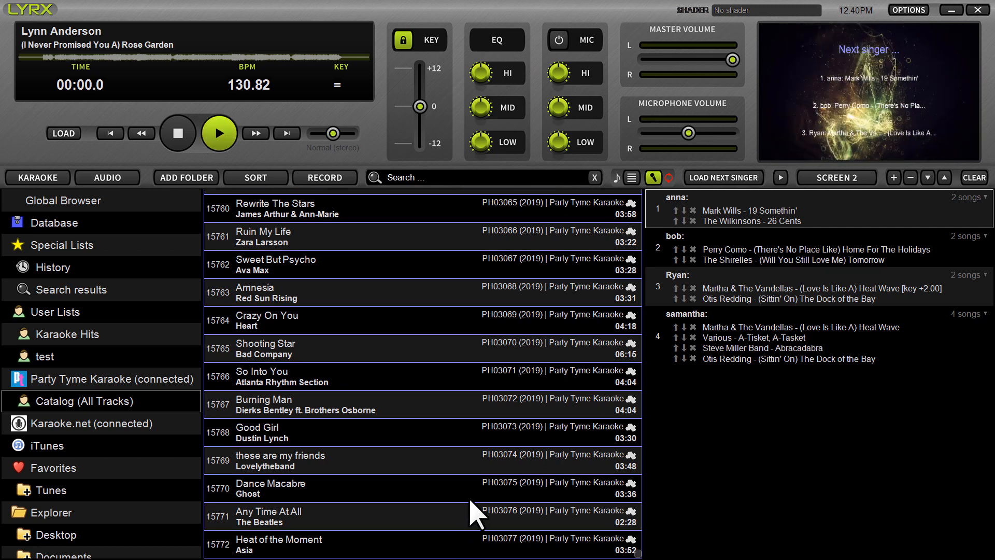
pyautogui.moveTo(486, 390)
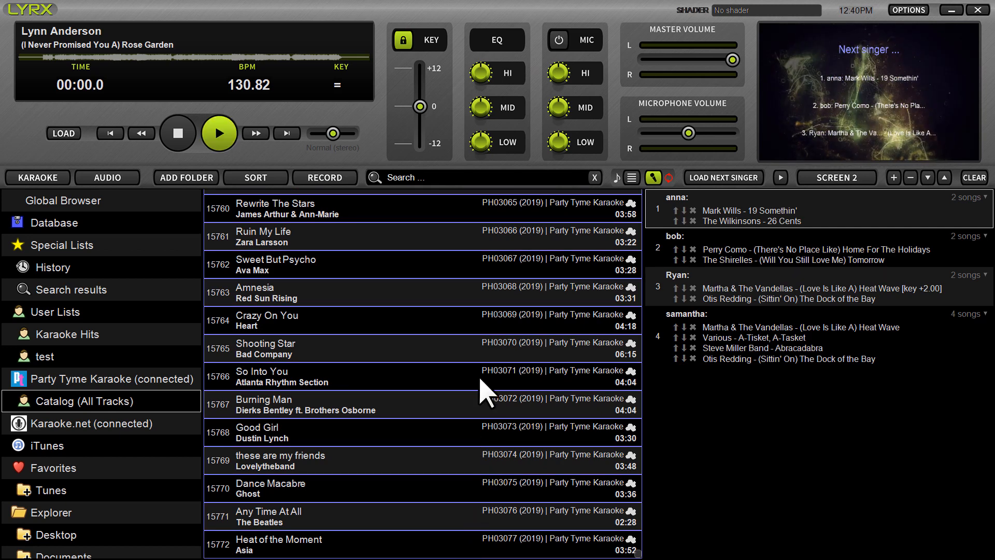
pyautogui.click(219, 134)
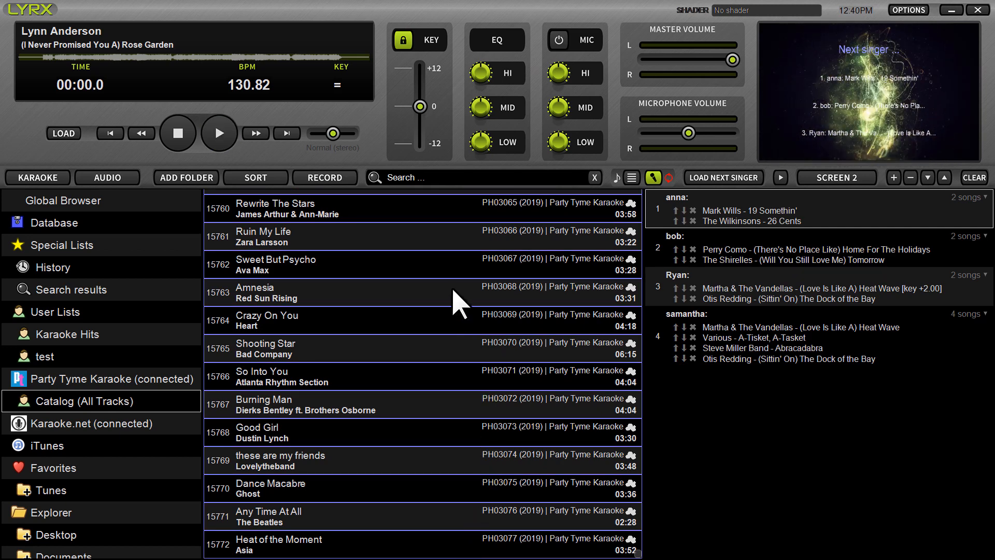
pyautogui.rightClick(457, 292)
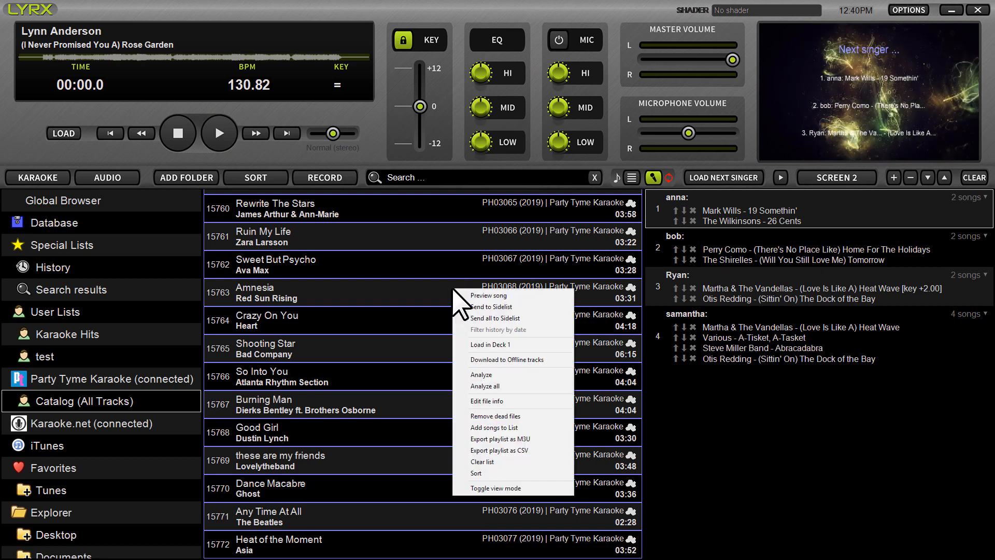
pyautogui.click(219, 133)
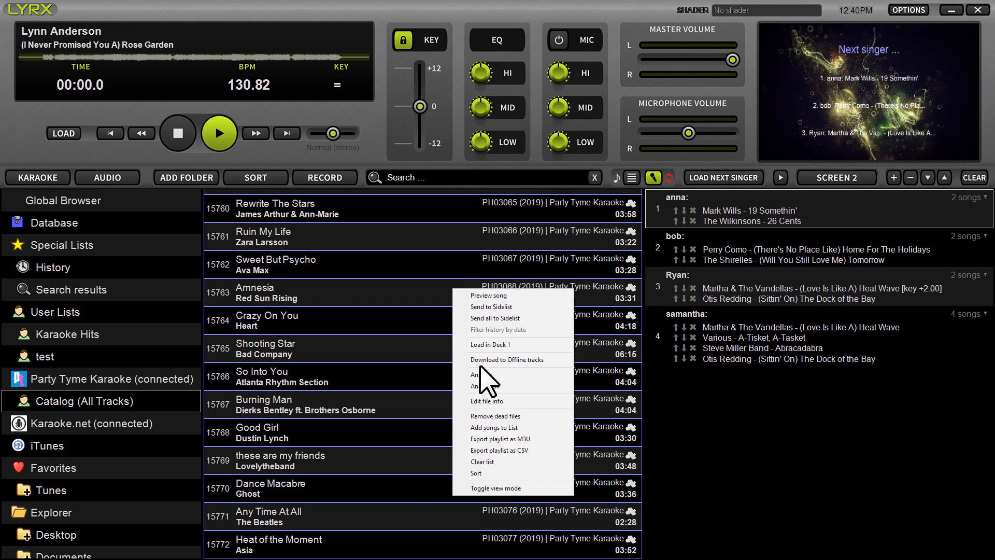
pyautogui.moveTo(506, 360)
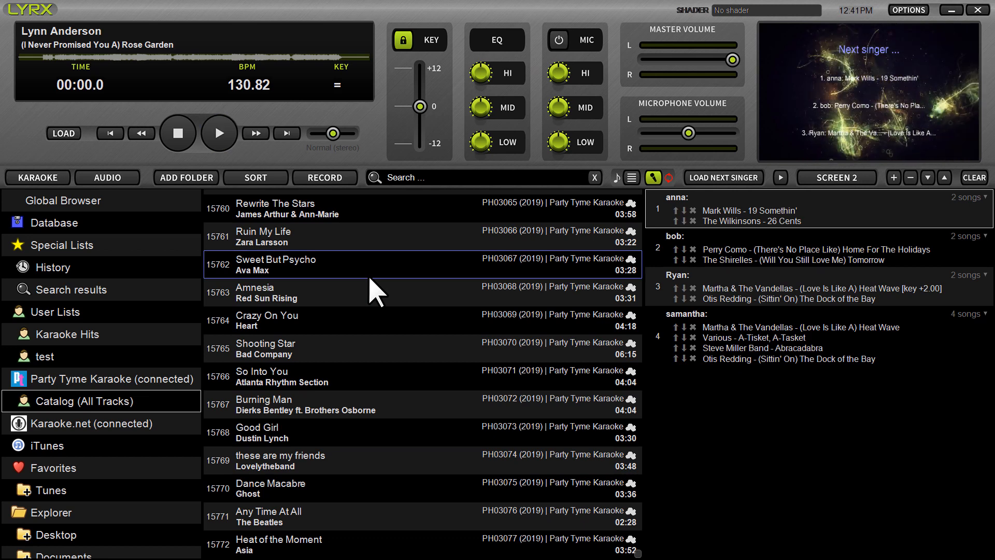
pyautogui.click(218, 133)
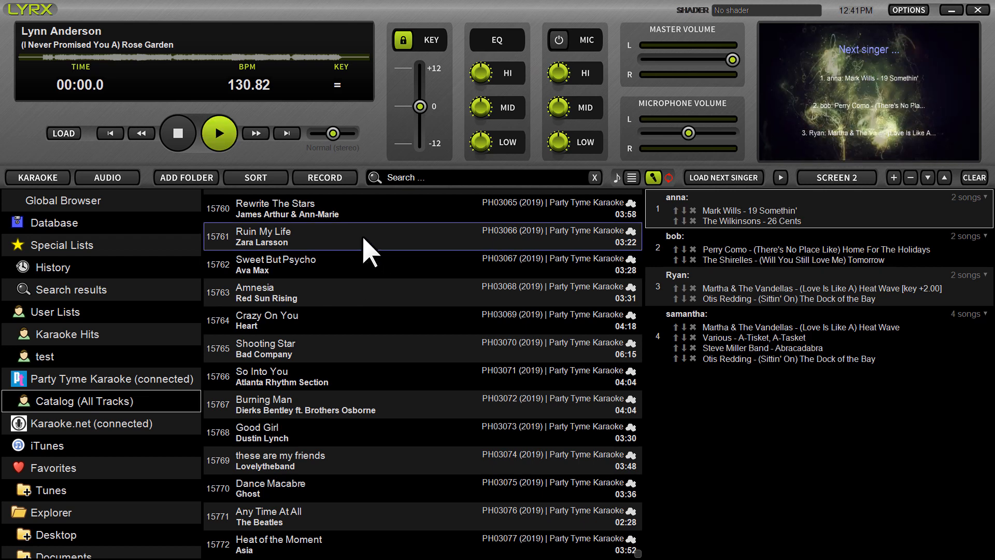
pyautogui.click(218, 133)
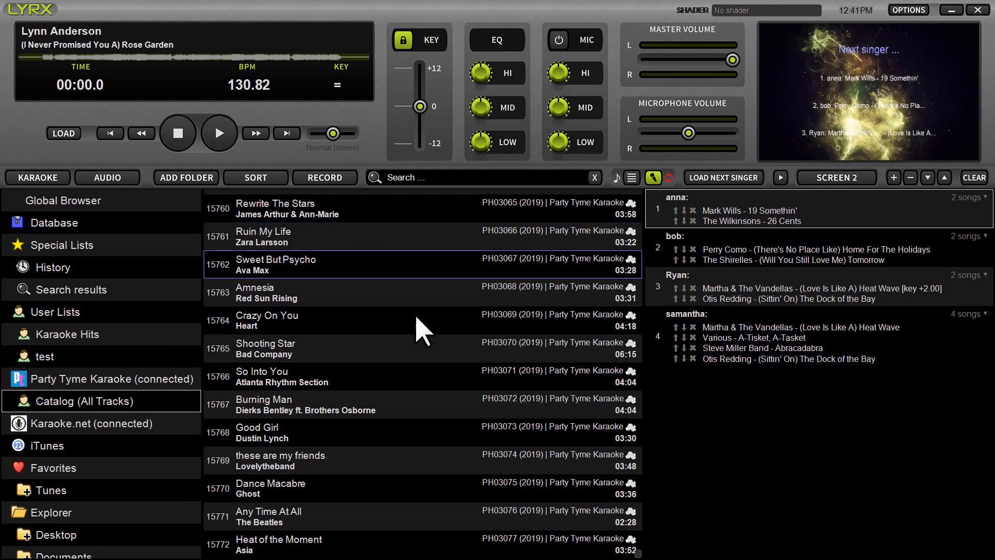
pyautogui.click(219, 133)
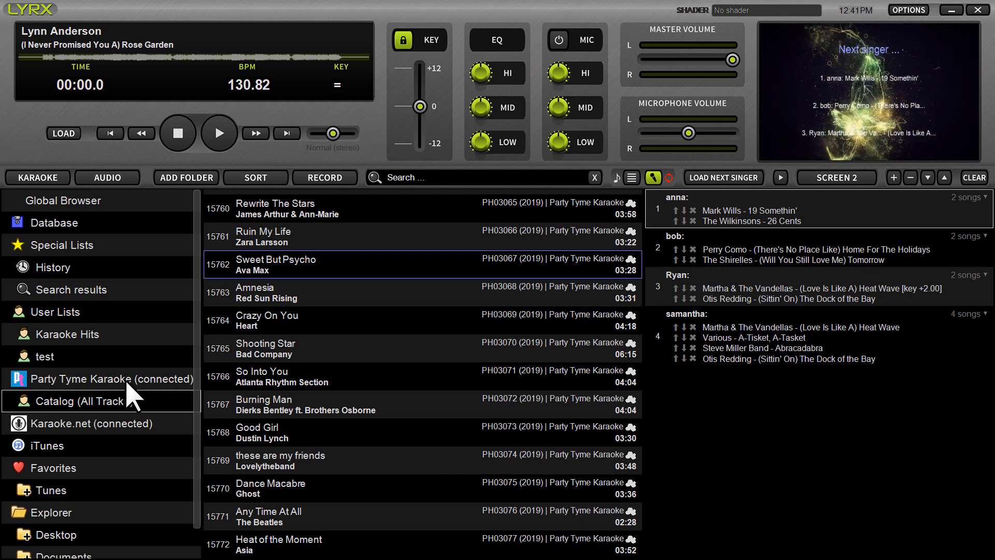
# Step: Show the Party Tyme Karaoke (connected) track list, from Sawed Off Shotgun onward
pyautogui.click(218, 133)
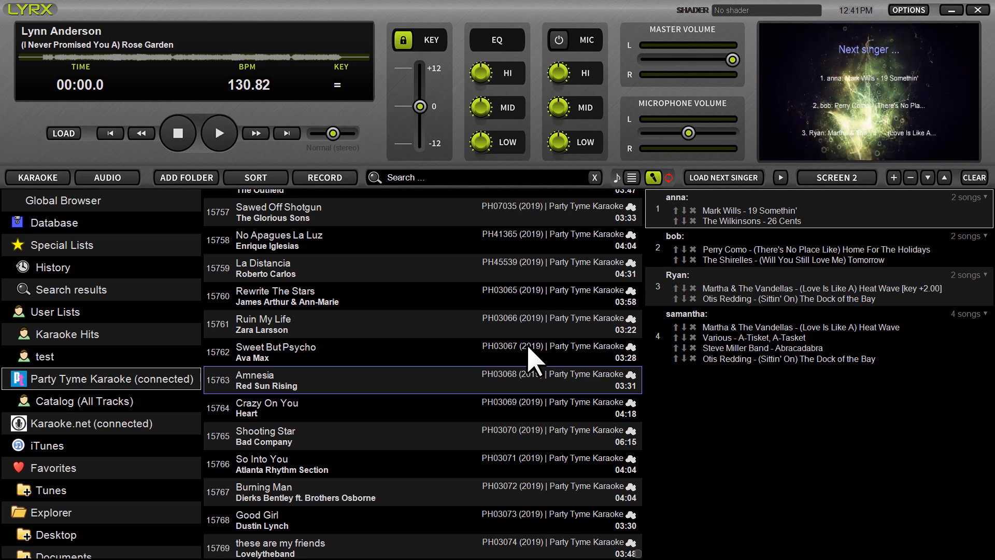
pyautogui.click(219, 133)
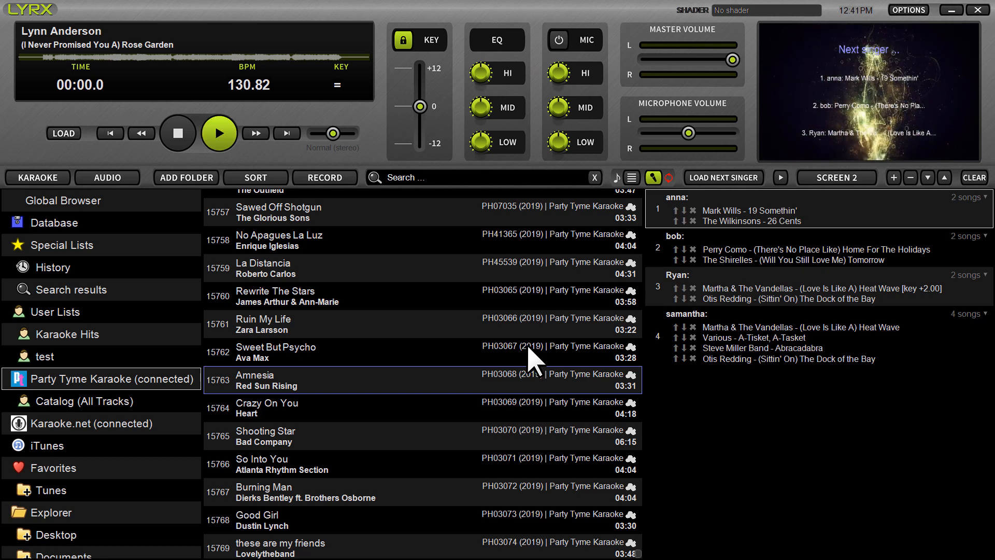
pyautogui.click(219, 133)
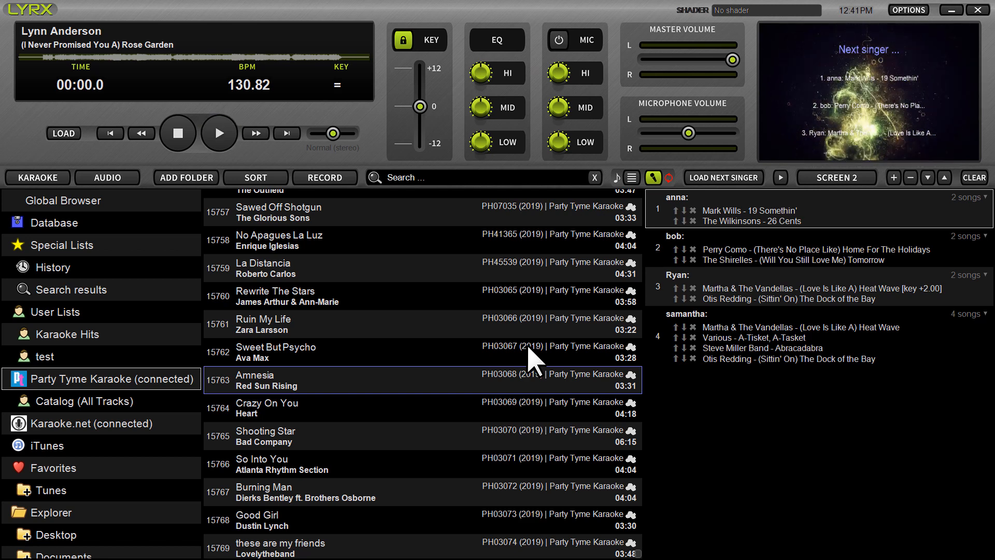
pyautogui.click(219, 134)
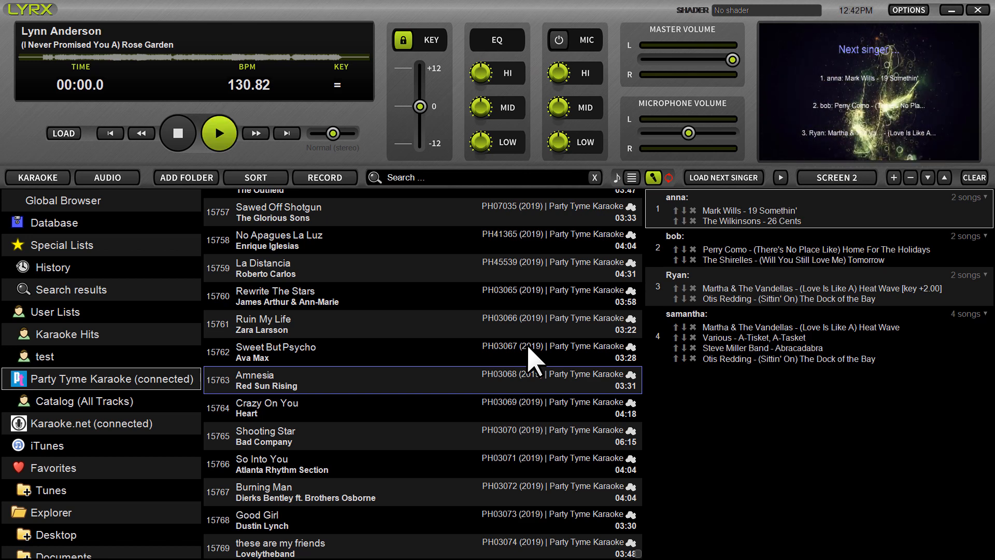
pyautogui.click(218, 133)
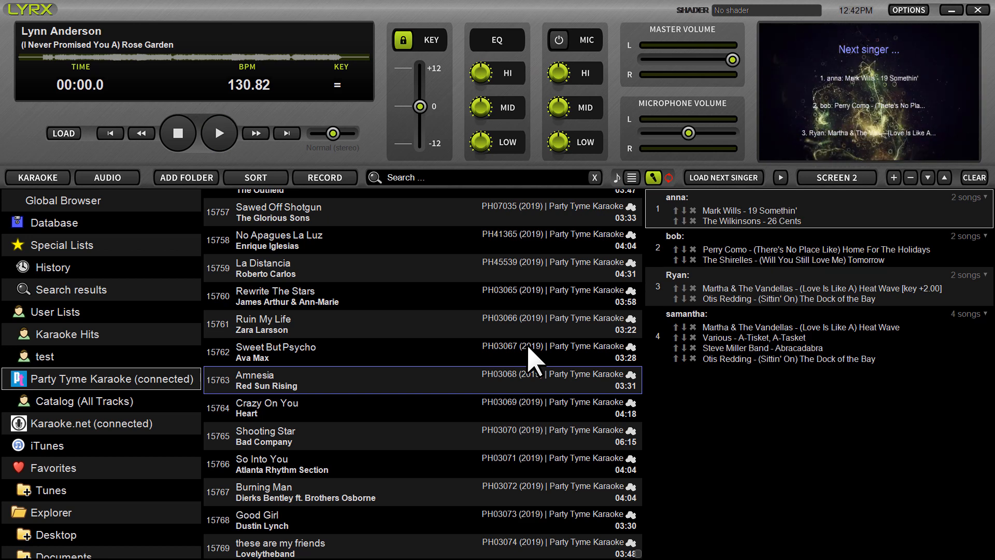
pyautogui.click(218, 133)
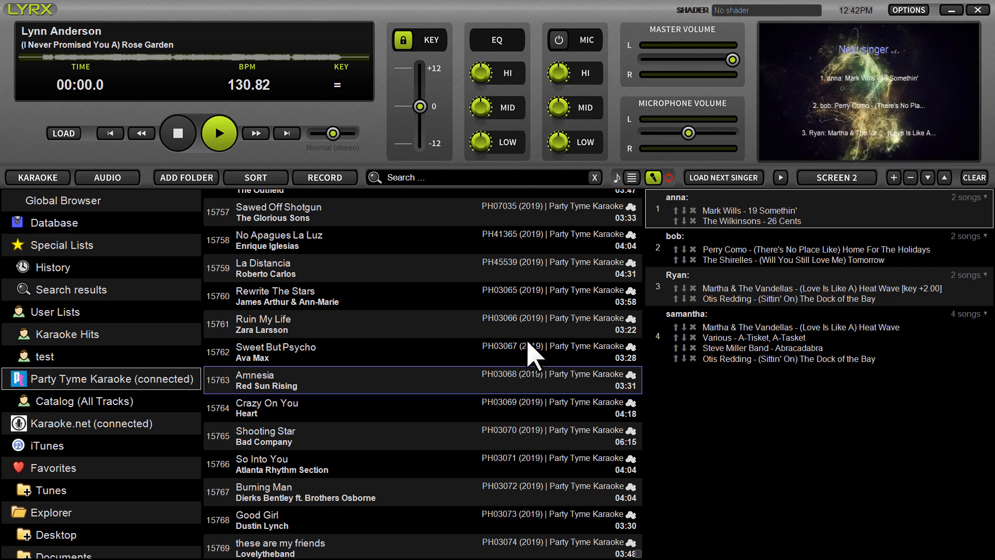